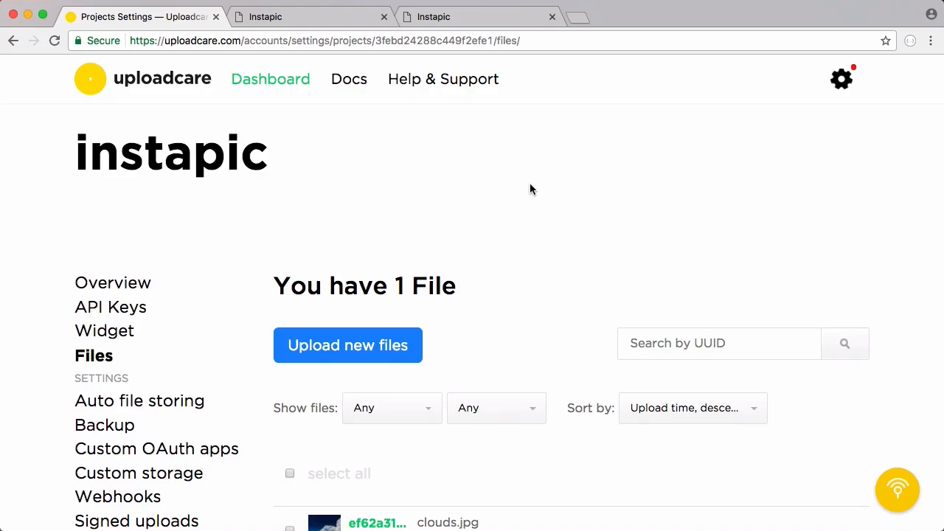
mouse_move(461, 195)
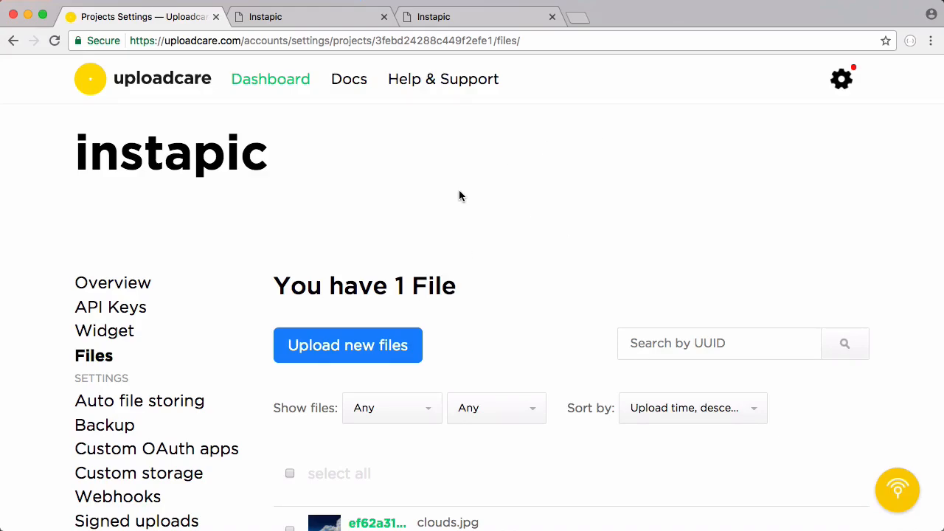
mouse_move(445, 36)
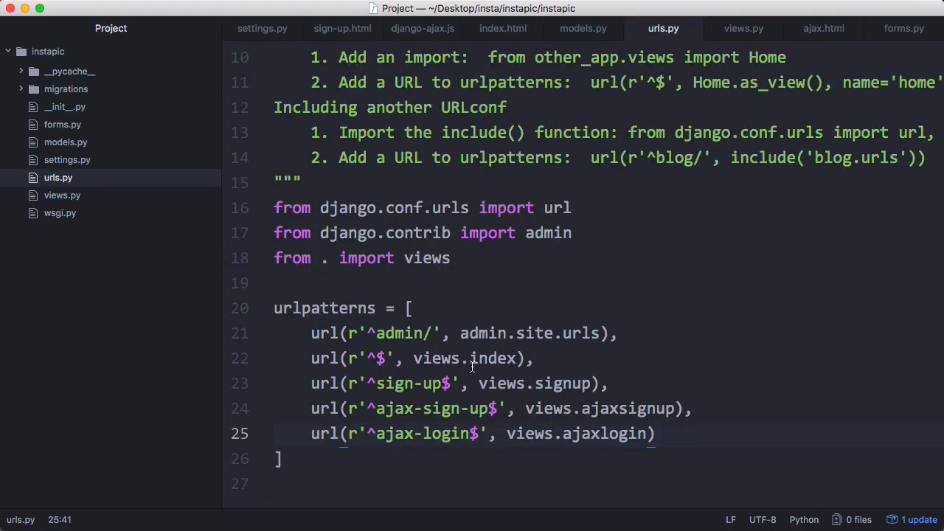
Point the root URL pattern at views.home, then bring up views.py with the home view.
text(ho)
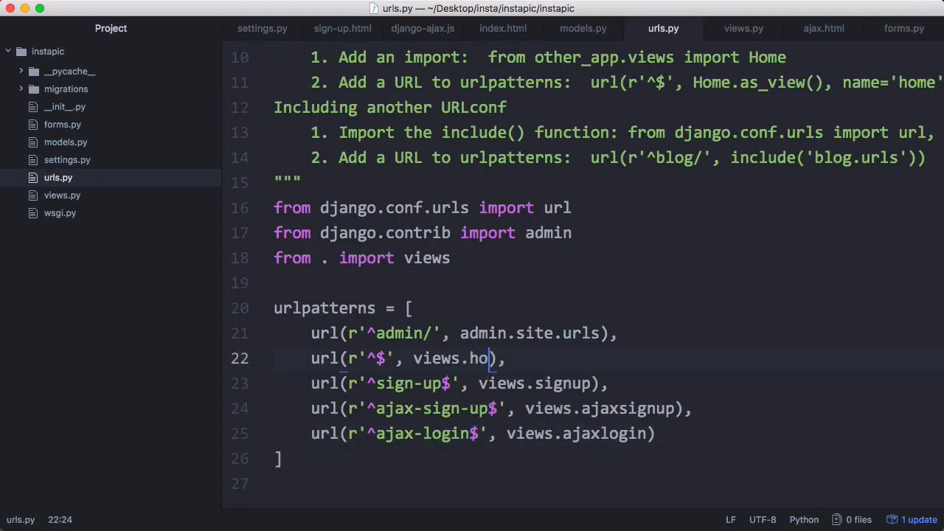
click(743, 28)
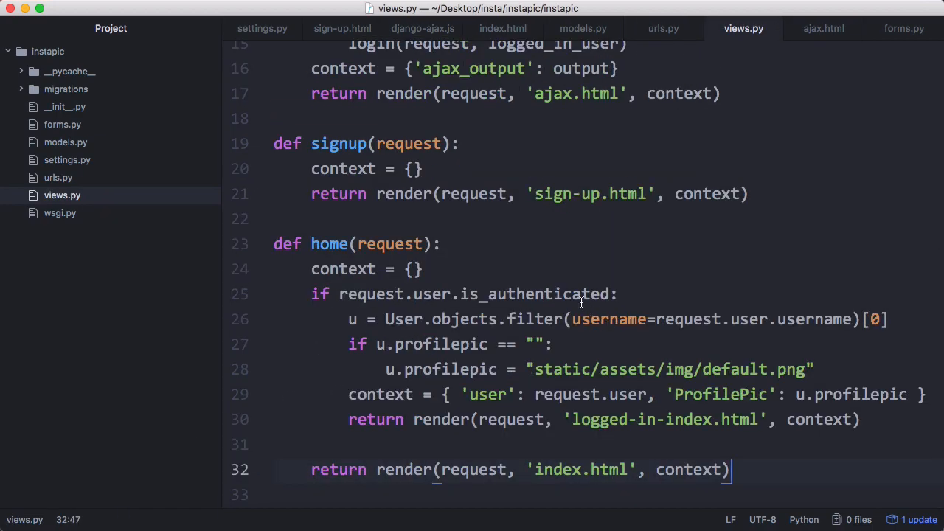
click(315, 293)
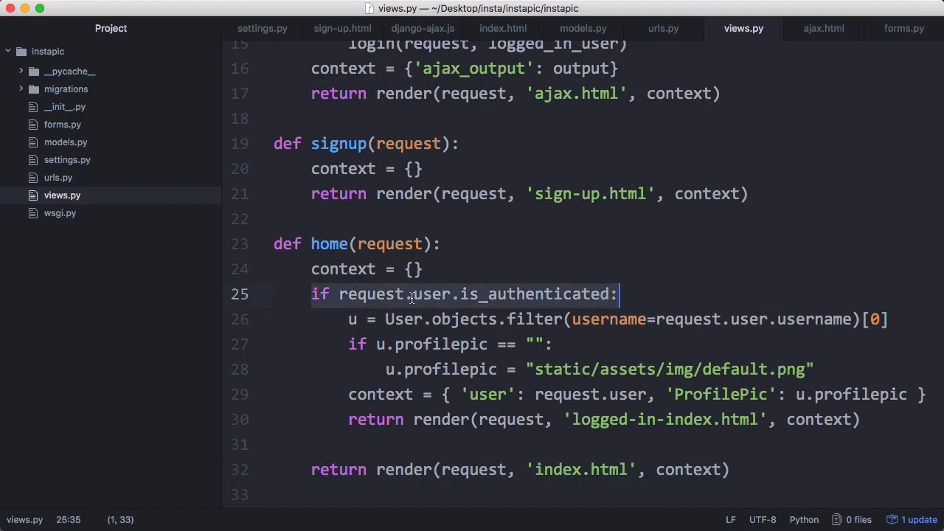
click(363, 295)
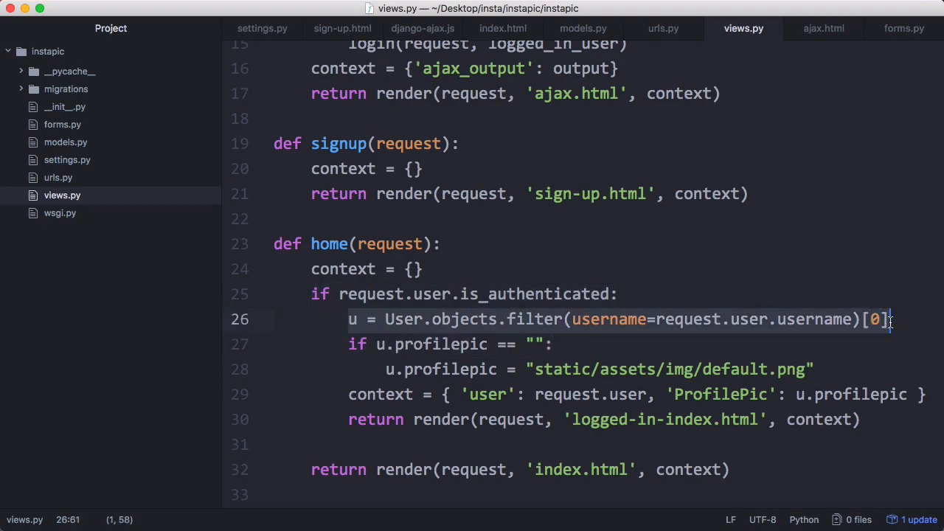
click(553, 319)
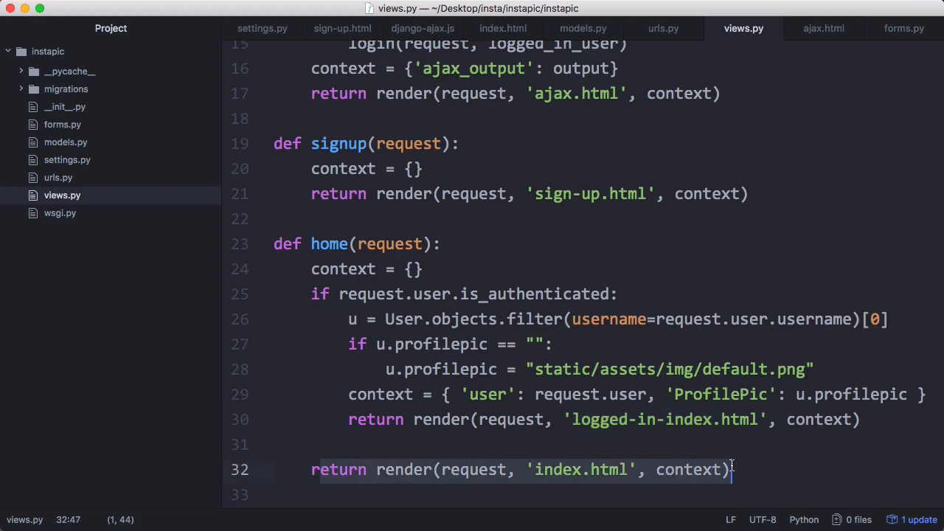
mouse_move(572, 469)
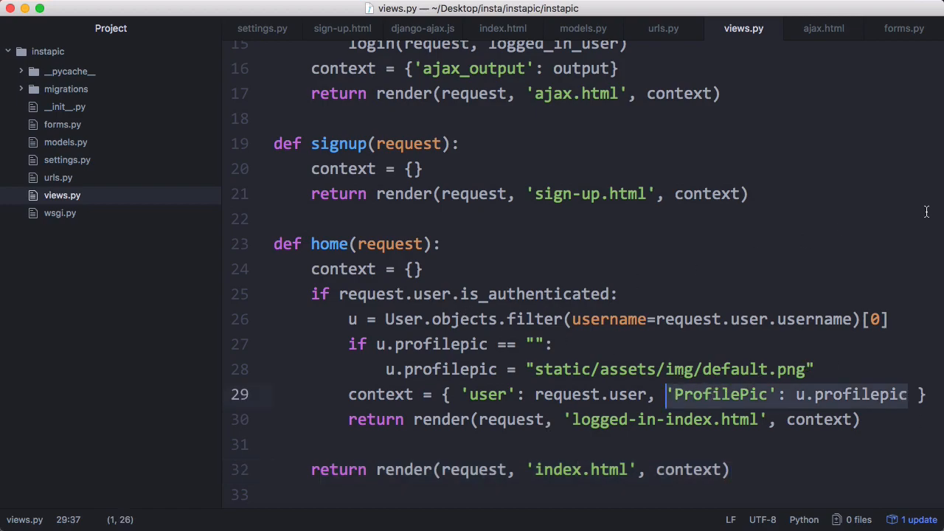
click(582, 28)
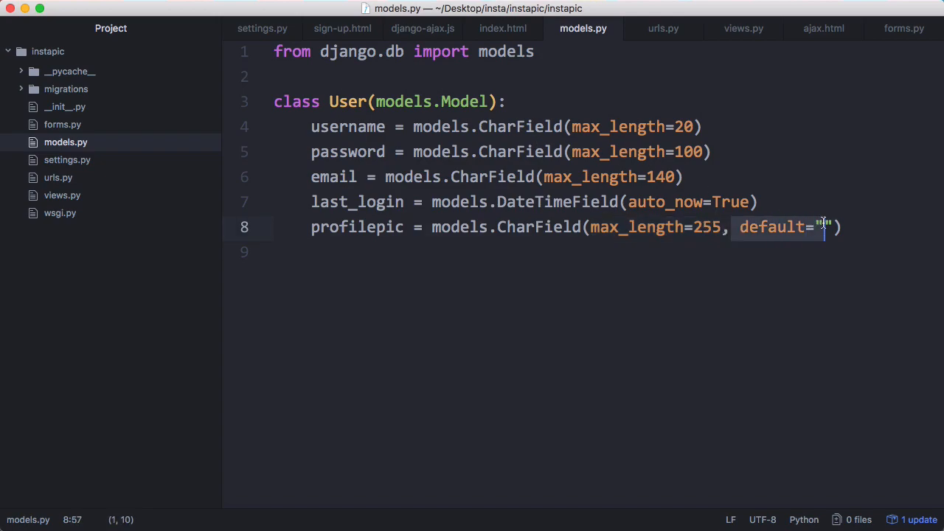
Add 'is_authenticated = True' at the top of the User class in models.py.
text(i)
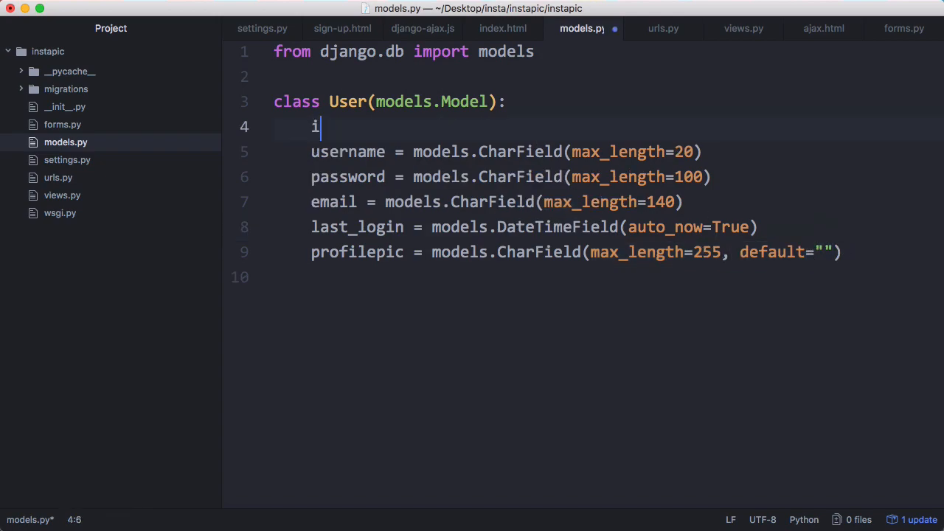
text(s_authenticated =)
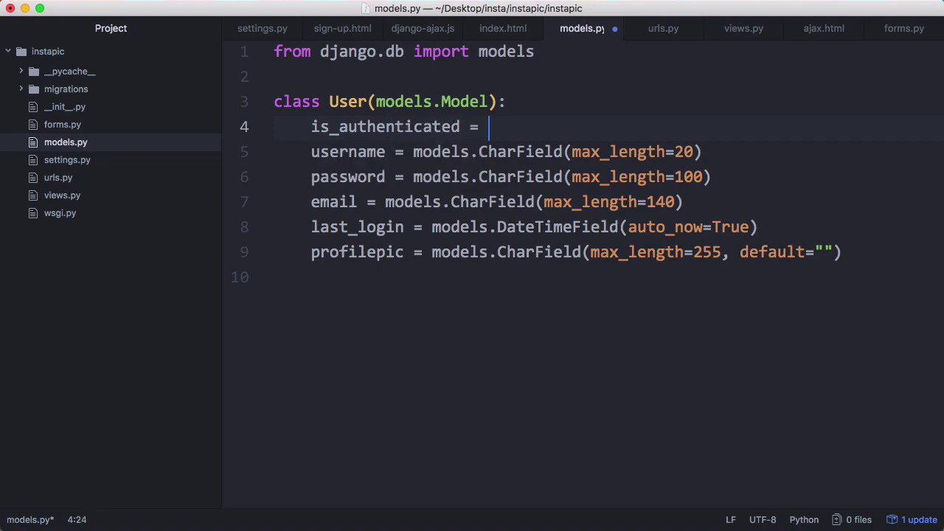
text(True)
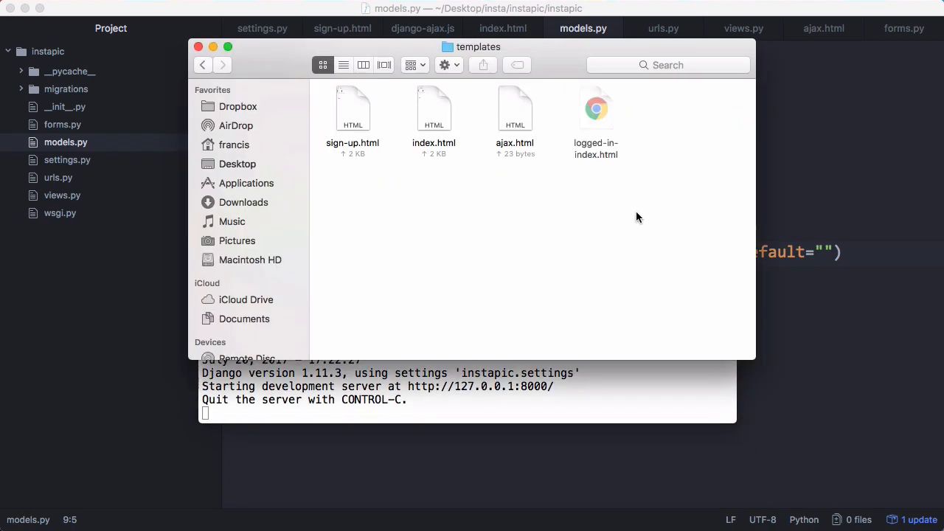
Close the Finder templates window to return to views.py in Atom.
click(197, 46)
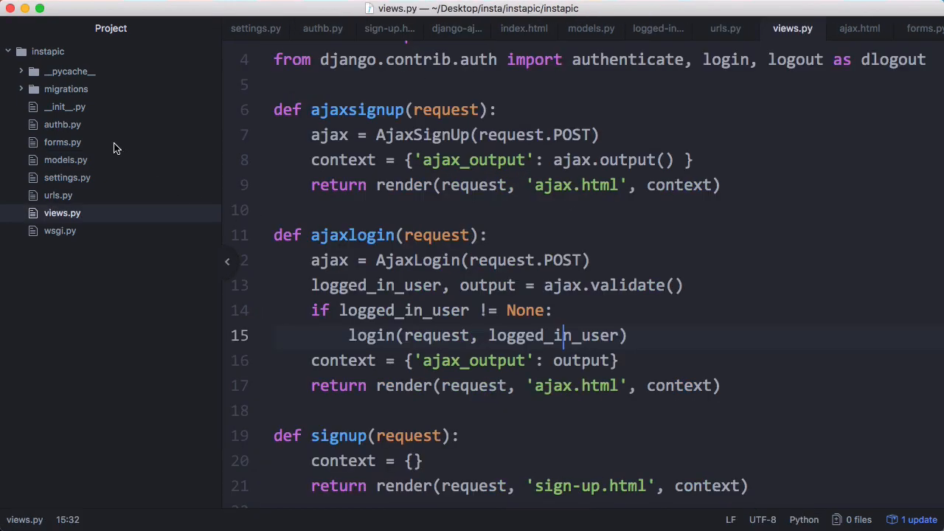
Add AUTHENTICATION_BACKENDS = ('instapic.authb.AuthB', ) to settings.py and show authb.py.
click(68, 177)
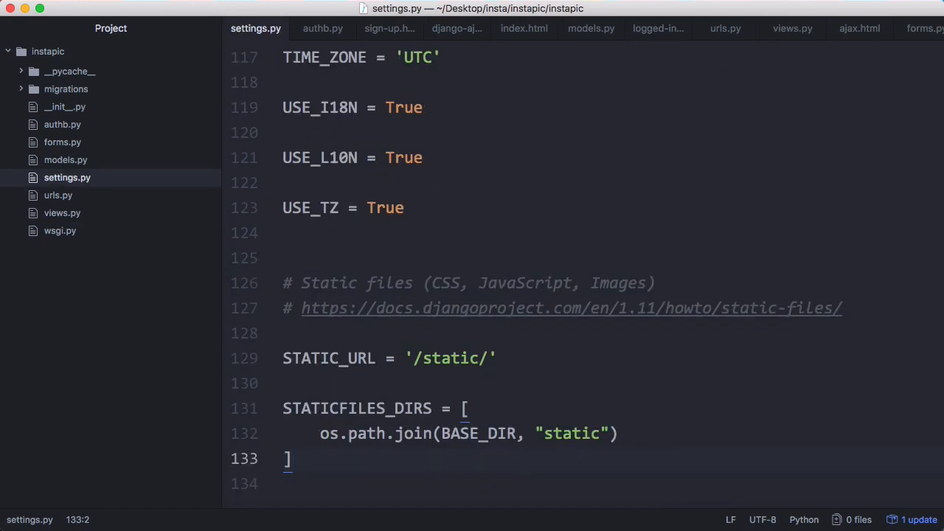
text(AUTHENTICATION_BACKENDS = ( 'instapic.authb.AuthB', ))
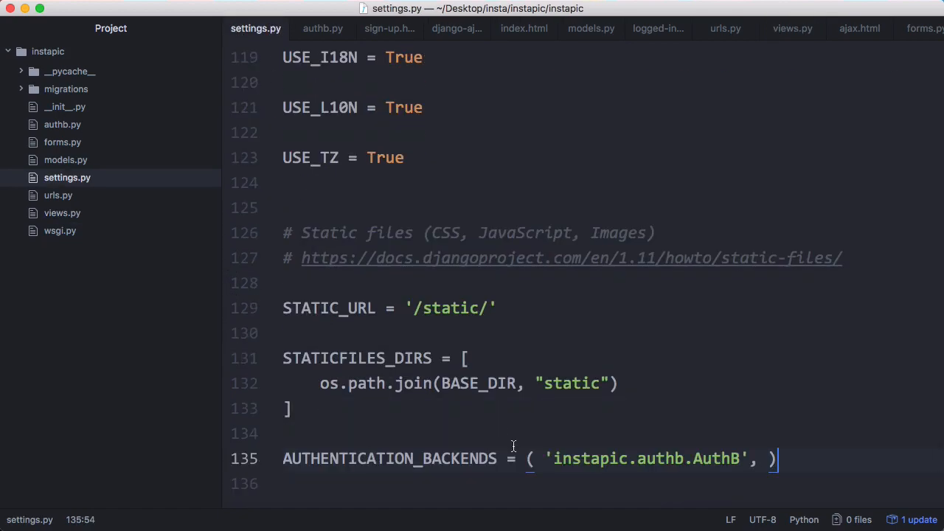
mouse_move(354, 210)
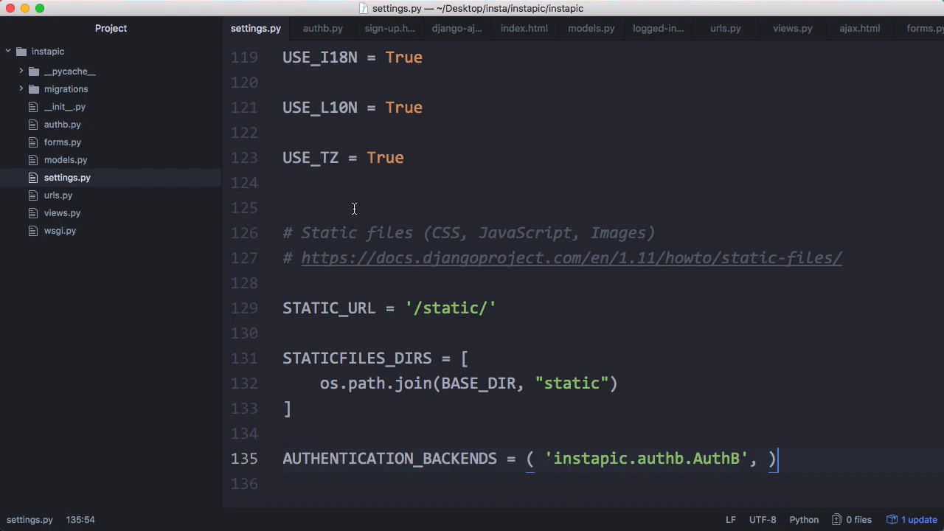
click(322, 28)
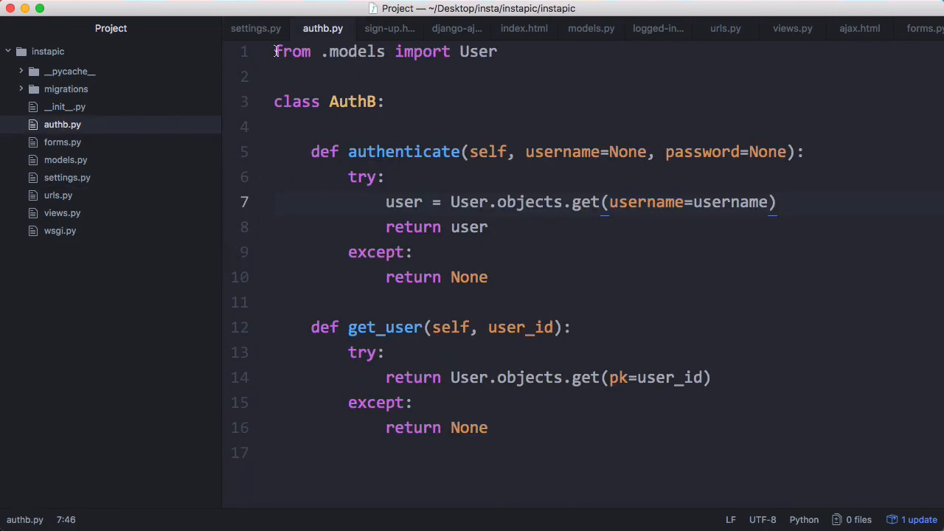
mouse_move(596, 182)
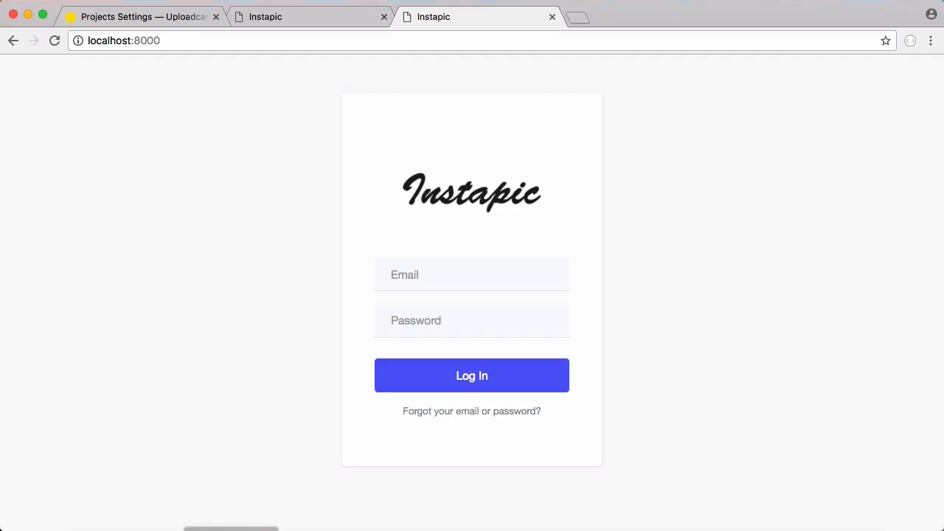
Log in to the local Instapic site and start a new photo upload from the header.
click(472, 376)
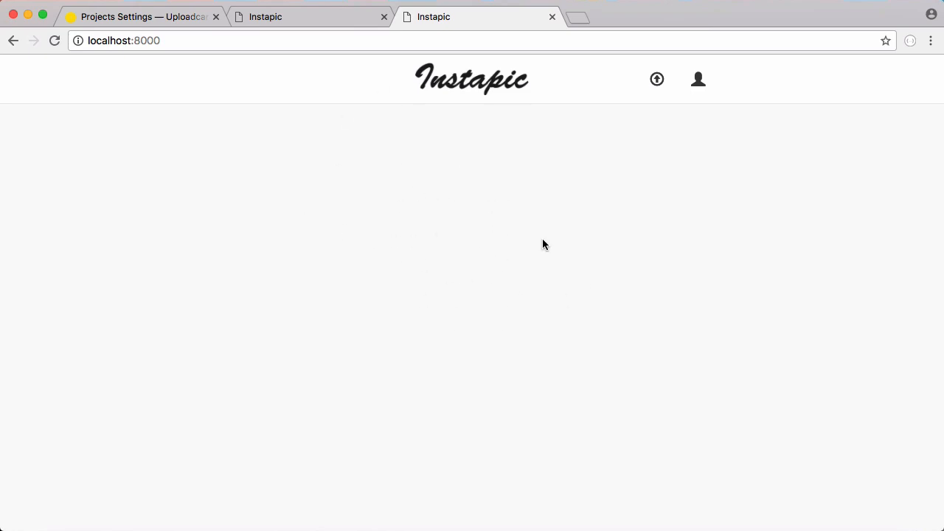
mouse_move(560, 161)
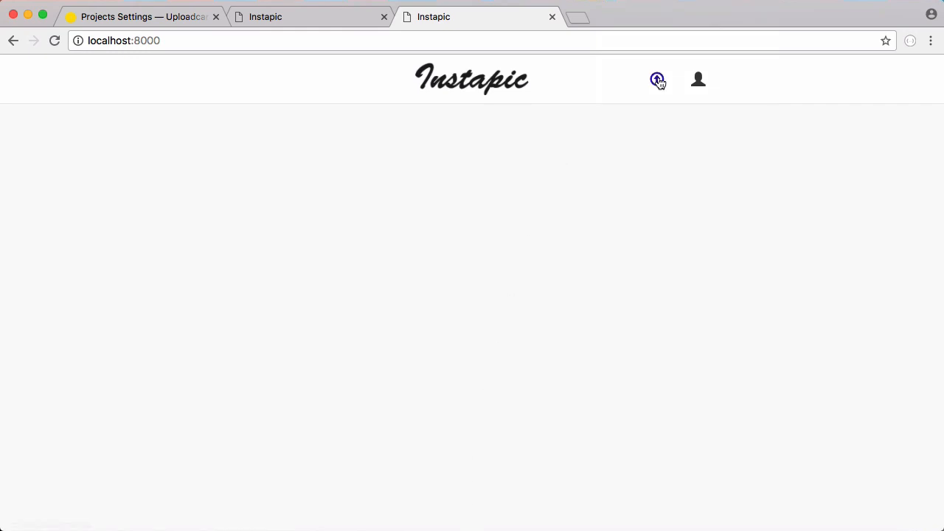
click(656, 79)
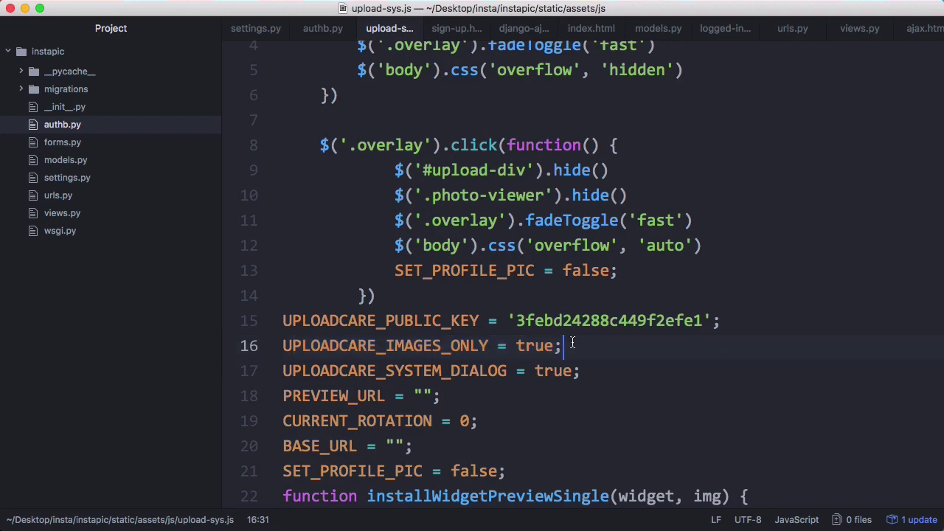
Go over the UPLOADCARE_SYSTEM_DIALOG setting and the global preview and URL variables in upload-sys.js.
click(596, 372)
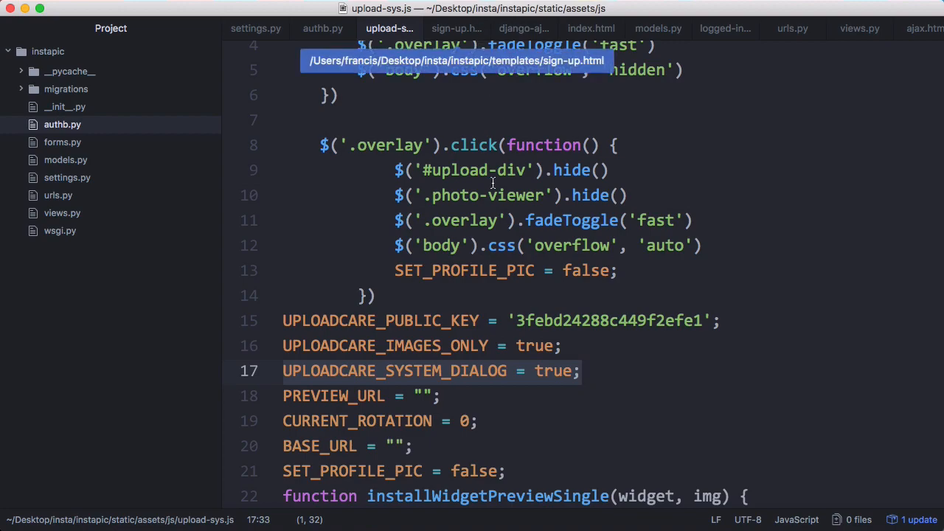
click(584, 372)
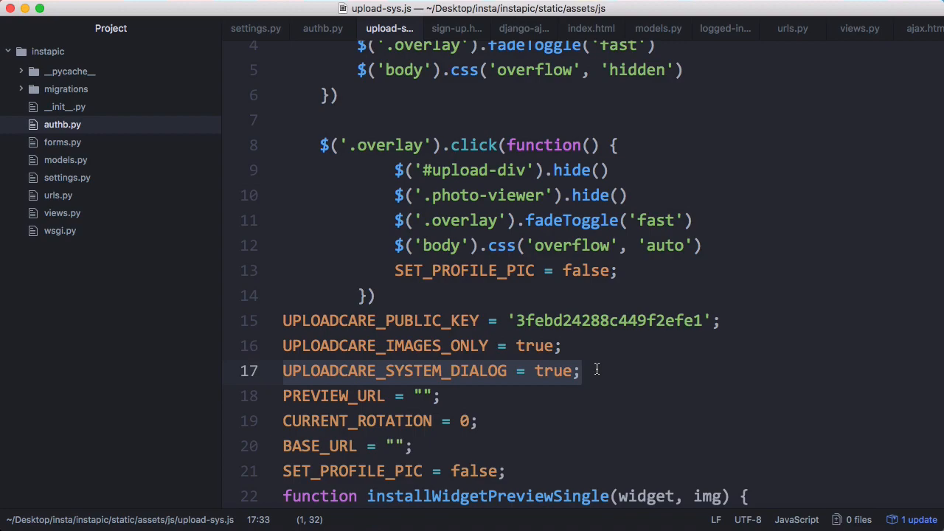
mouse_move(419, 395)
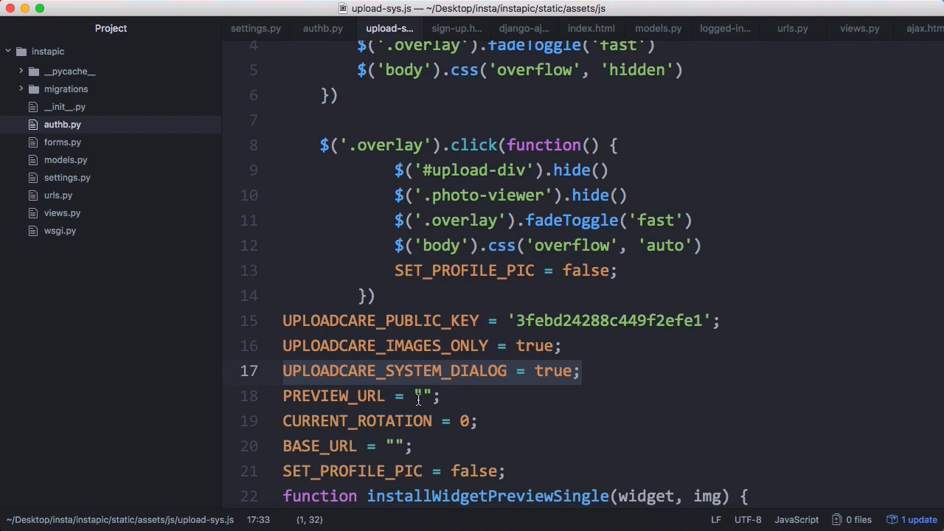
click(419, 395)
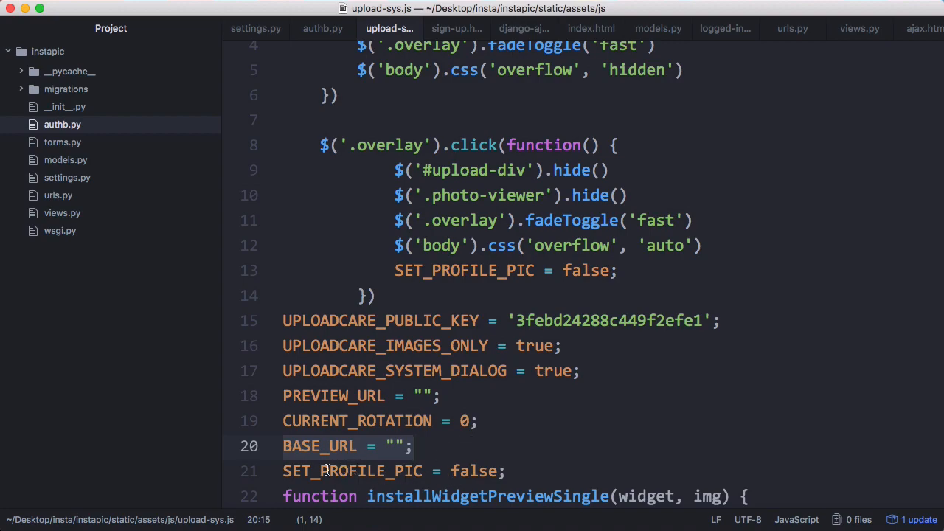
scroll(down, 3)
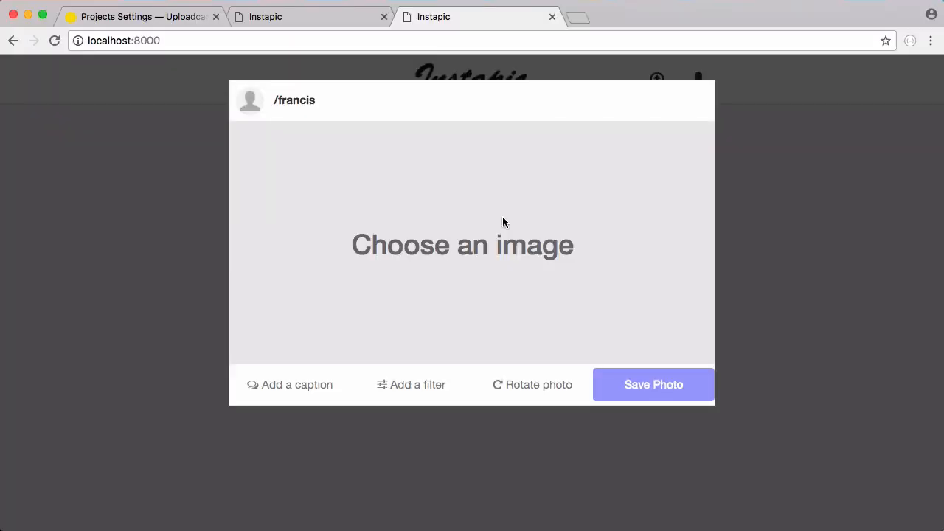
mouse_move(545, 451)
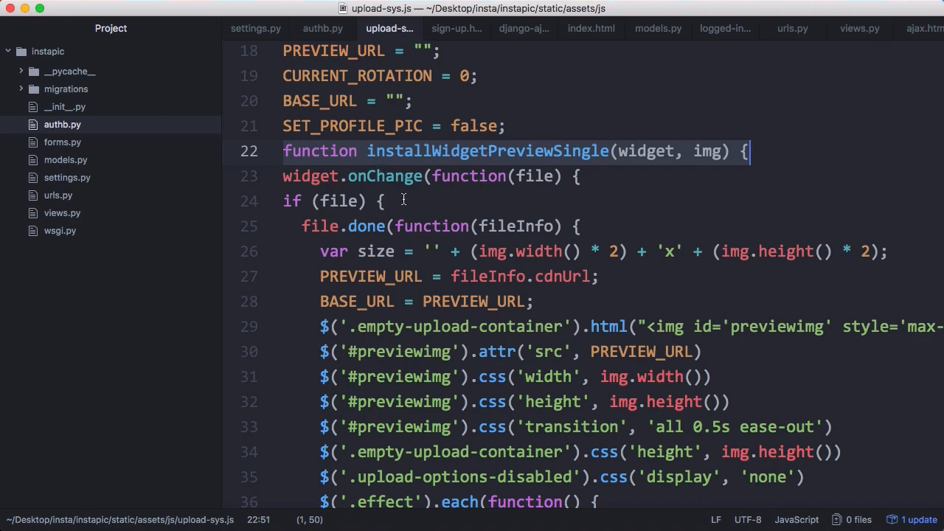
click(581, 227)
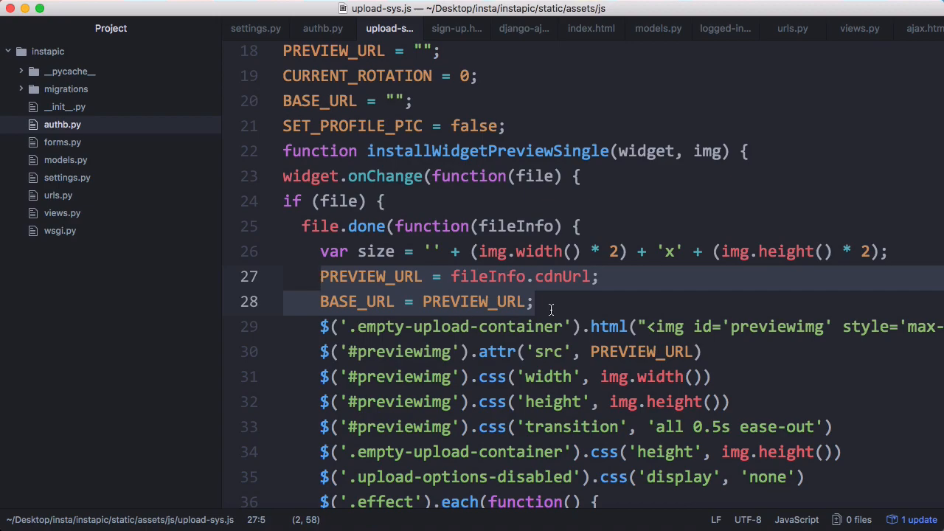
scroll(down, 3)
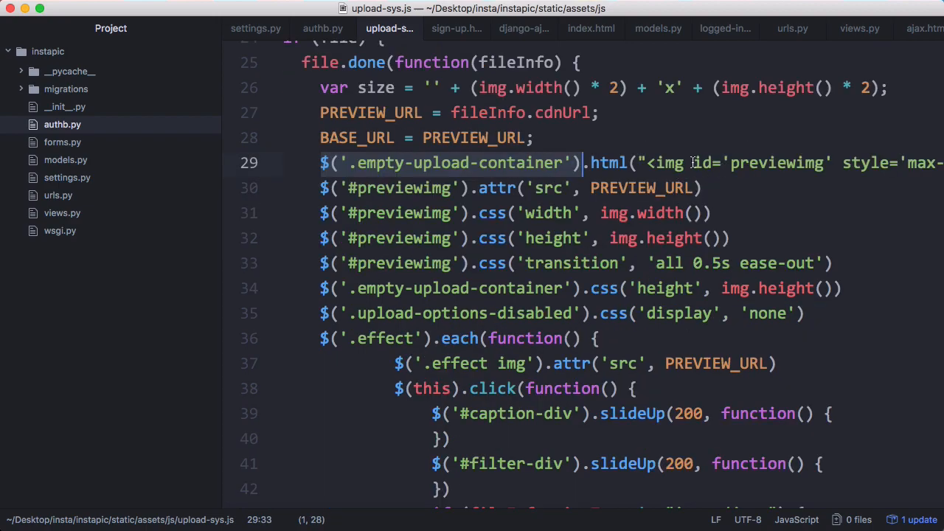
mouse_move(809, 162)
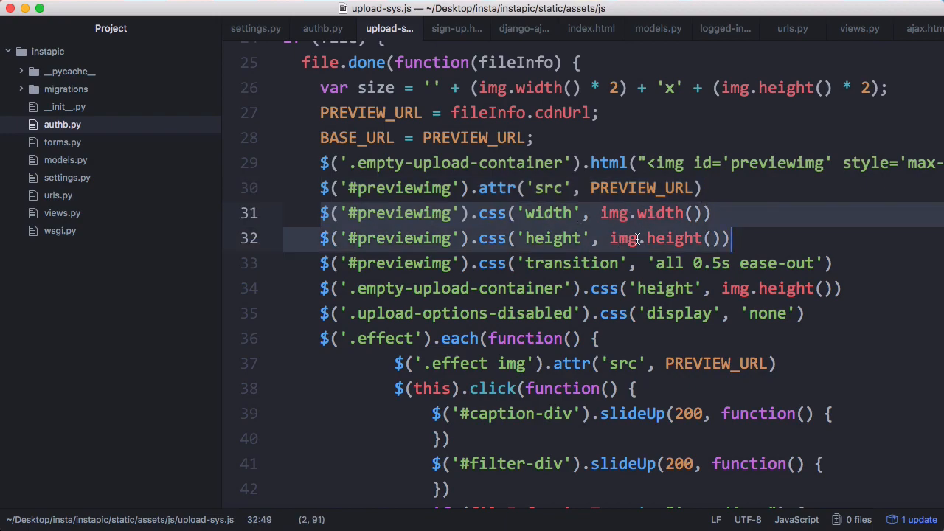
scroll(down, 3)
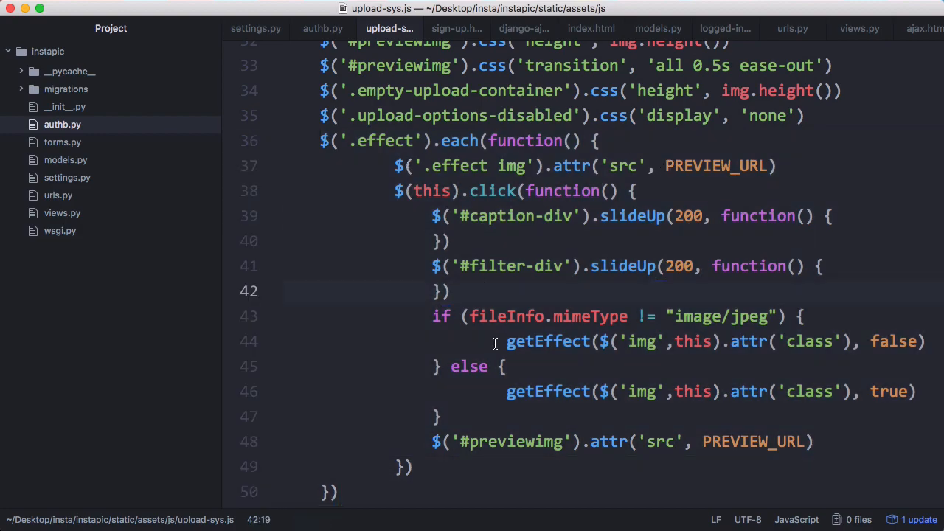
double_click(549, 392)
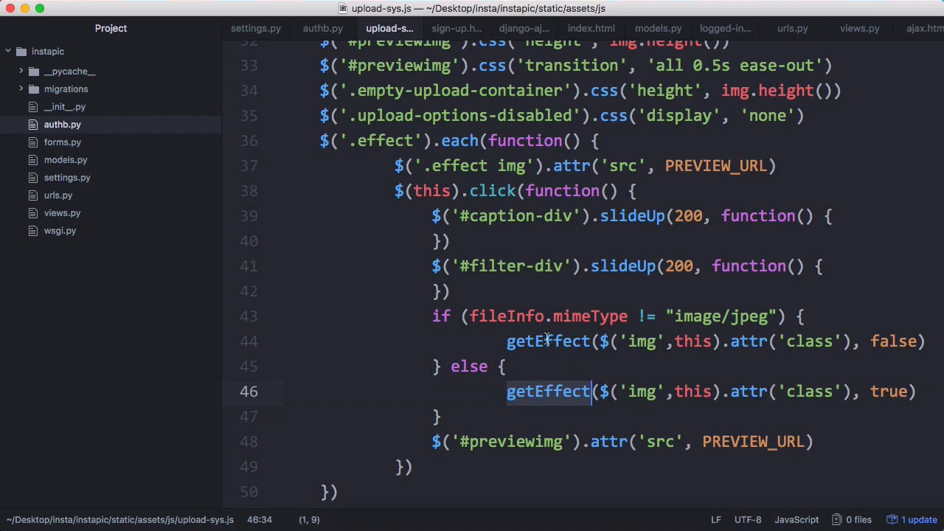
mouse_move(696, 309)
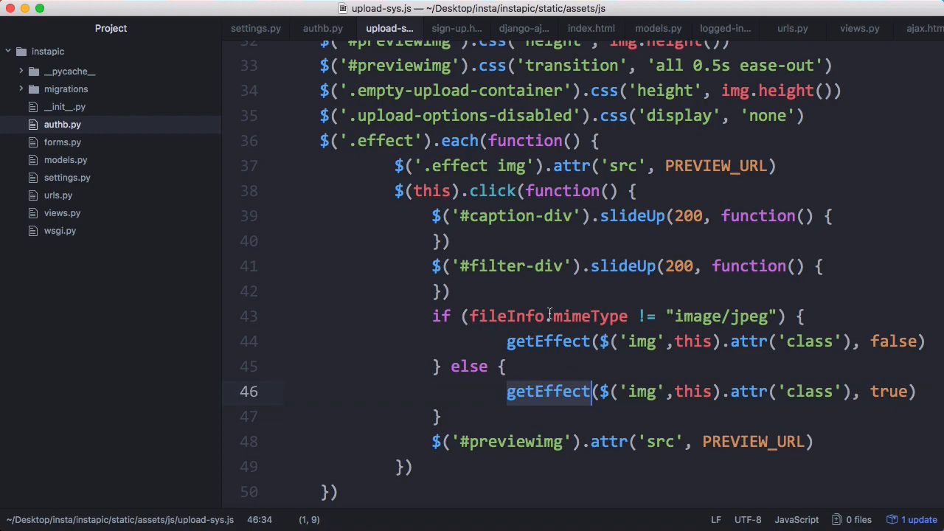
mouse_move(736, 315)
text(window.location = '';)
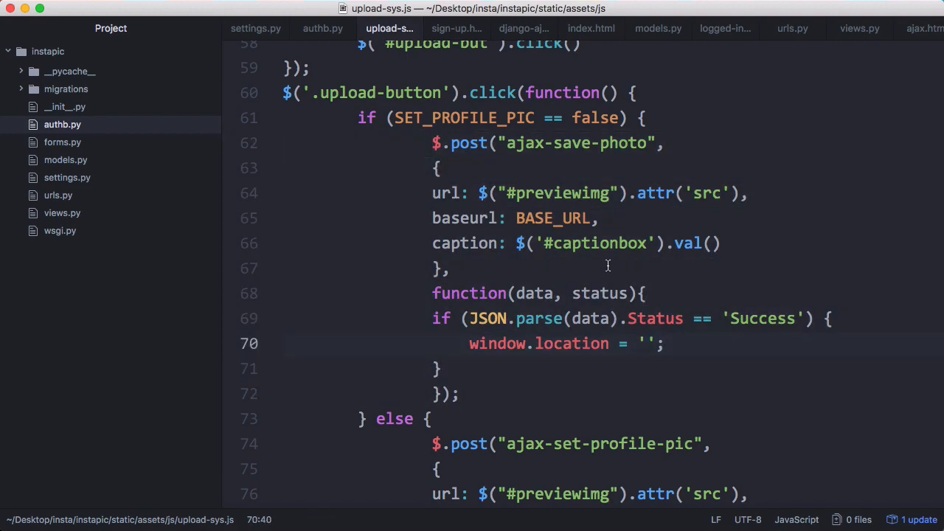
Review getEffect's filters and the .rotate-but handler building the rotated image URL.
scroll(down, 3)
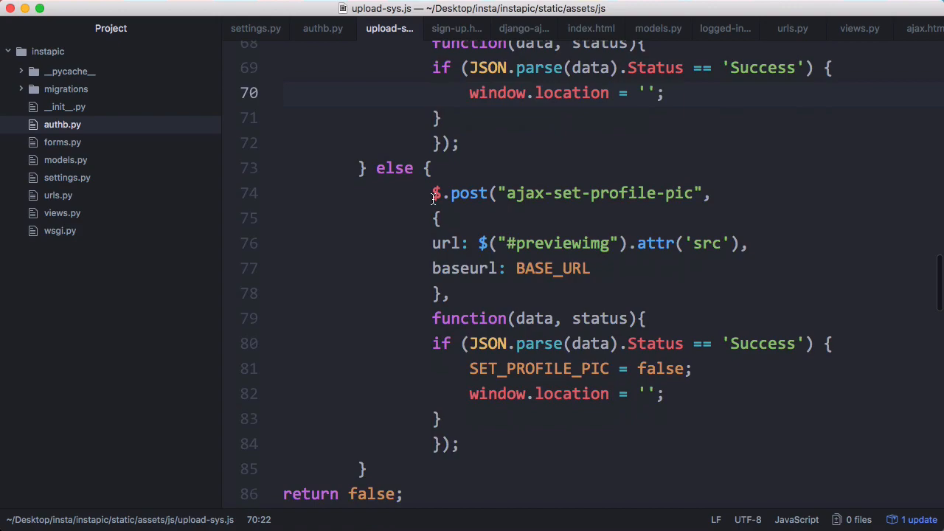
scroll(down, 3)
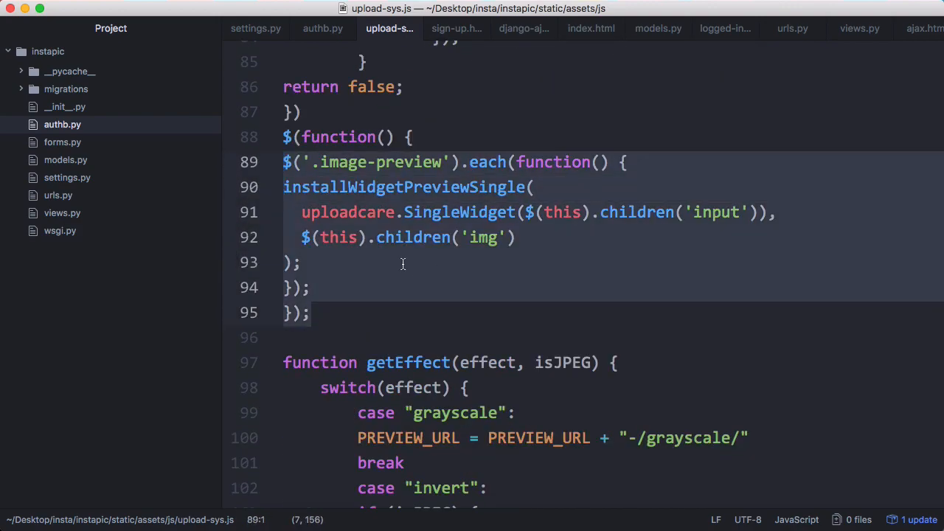
scroll(down, 3)
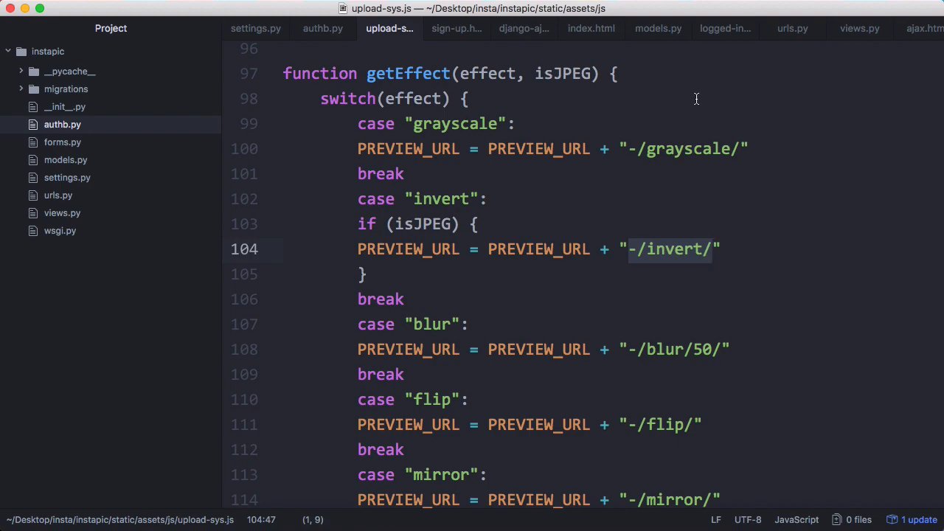
scroll(down, 3)
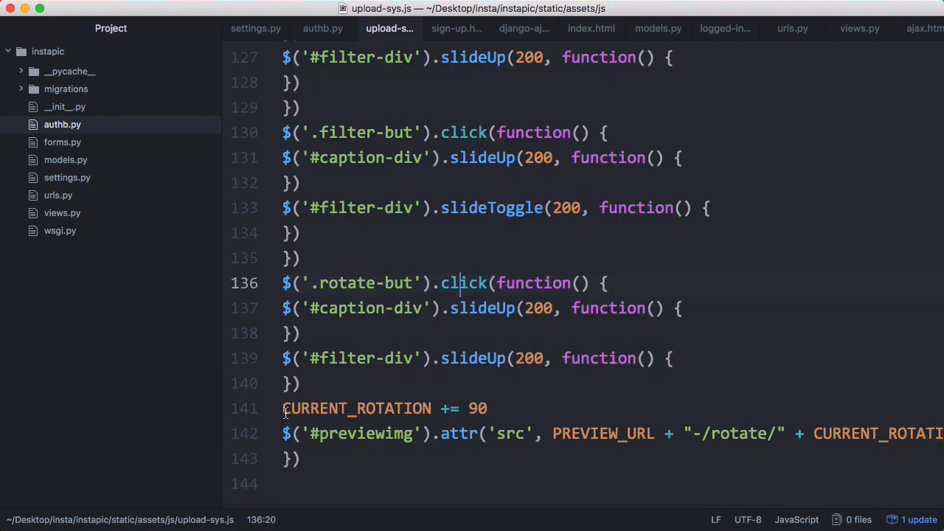
click(395, 380)
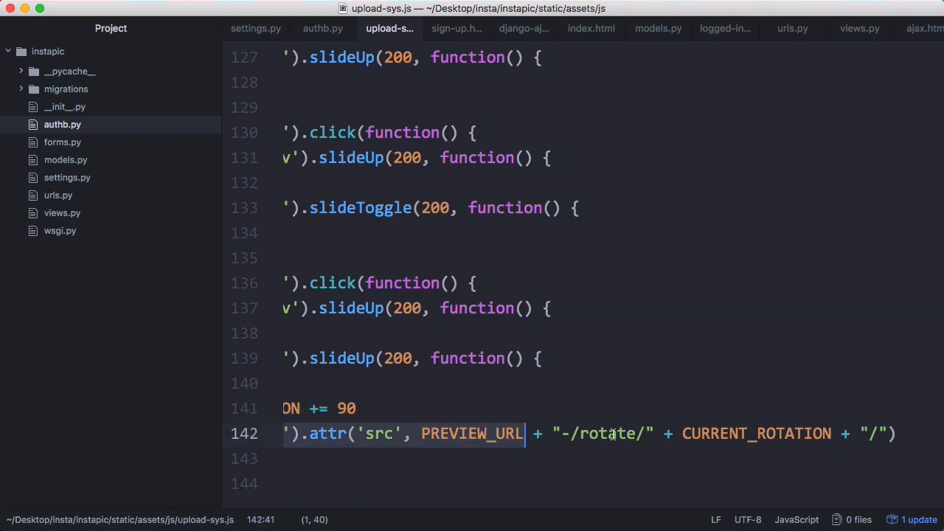
click(776, 433)
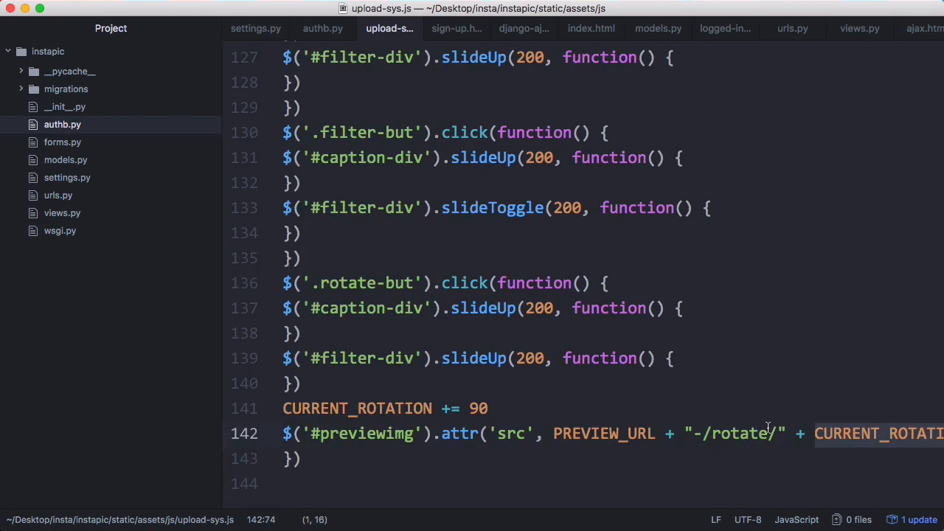
click(726, 30)
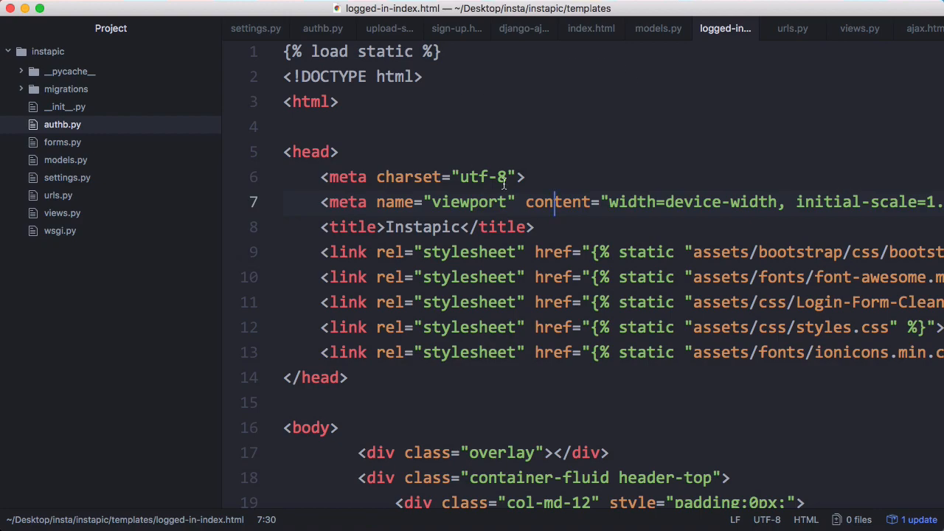
scroll(down, 3)
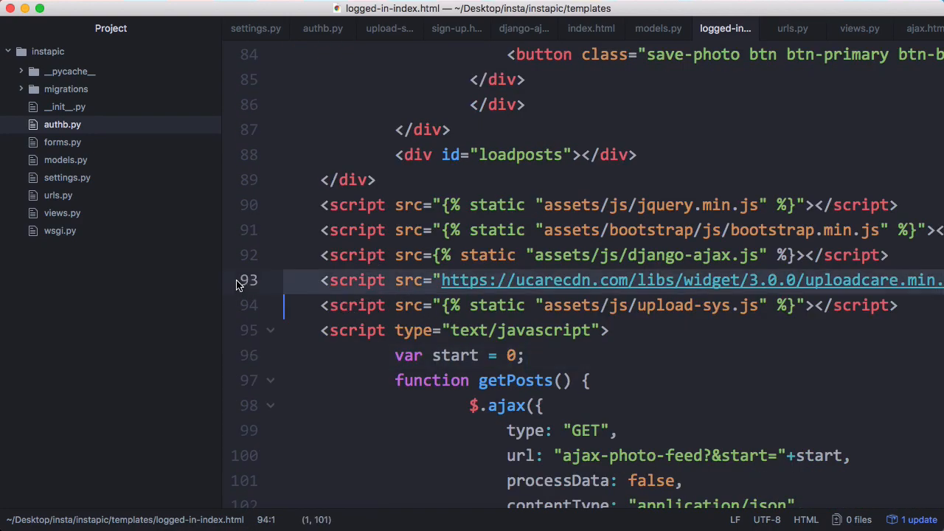
click(578, 304)
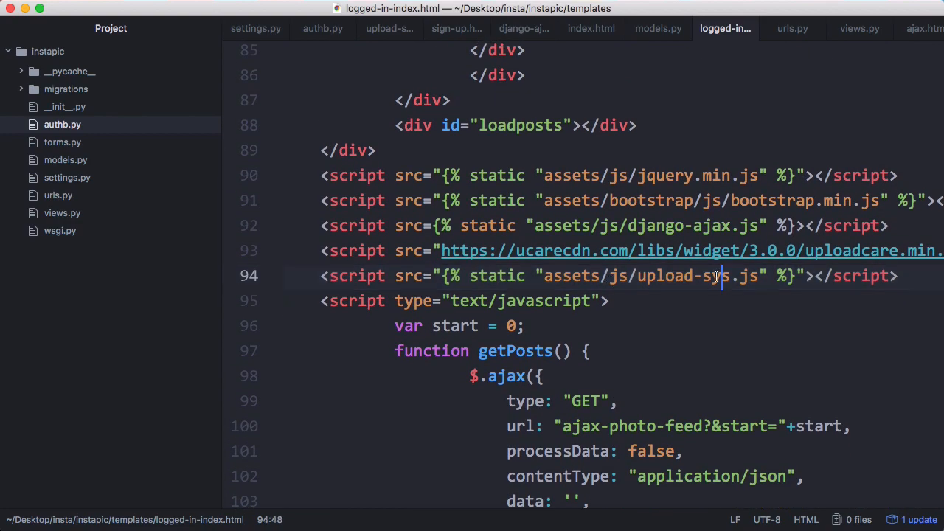
mouse_move(390, 239)
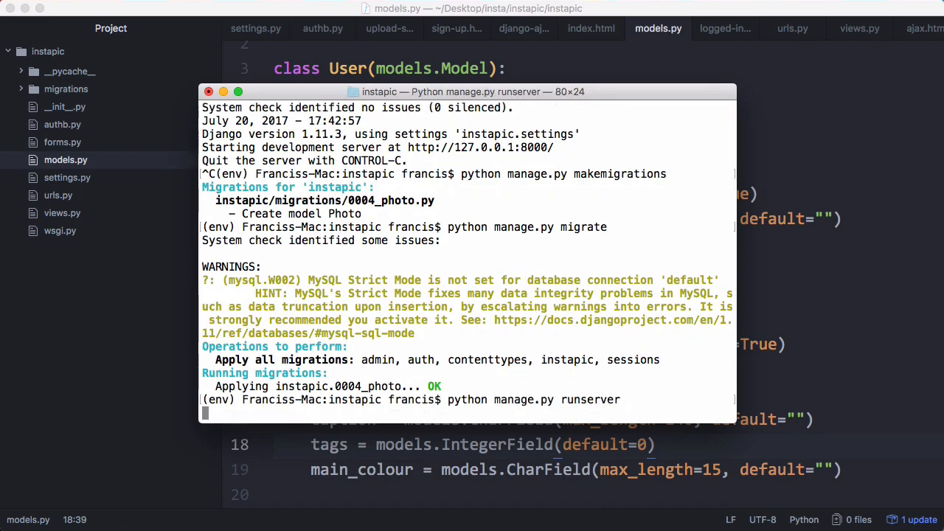
Bring up urls.py routing ajax-save-photo to views.ajaxsavephoto after the Photo migration.
click(792, 28)
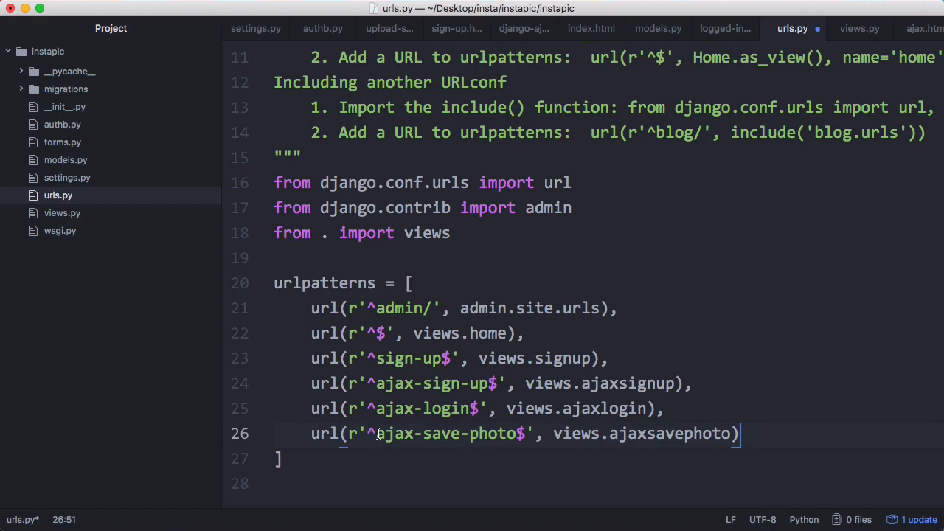
mouse_move(651, 432)
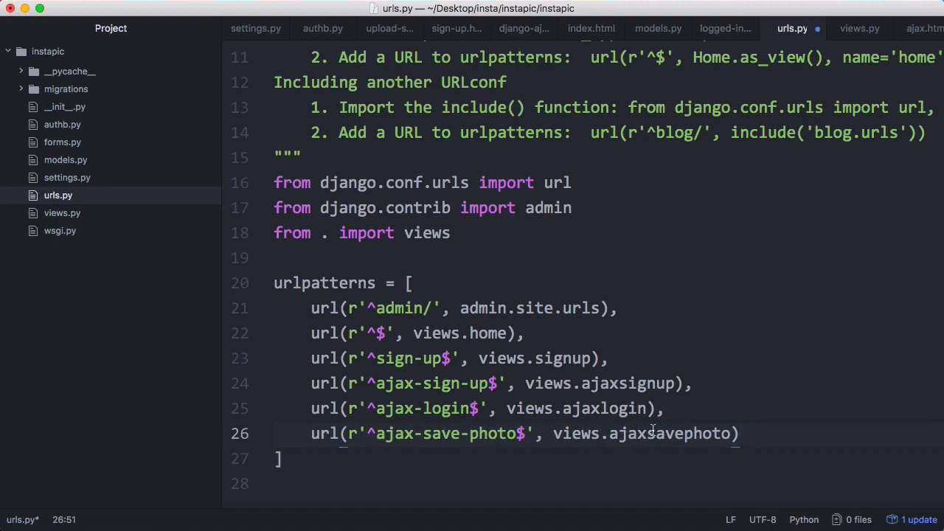
mouse_move(671, 434)
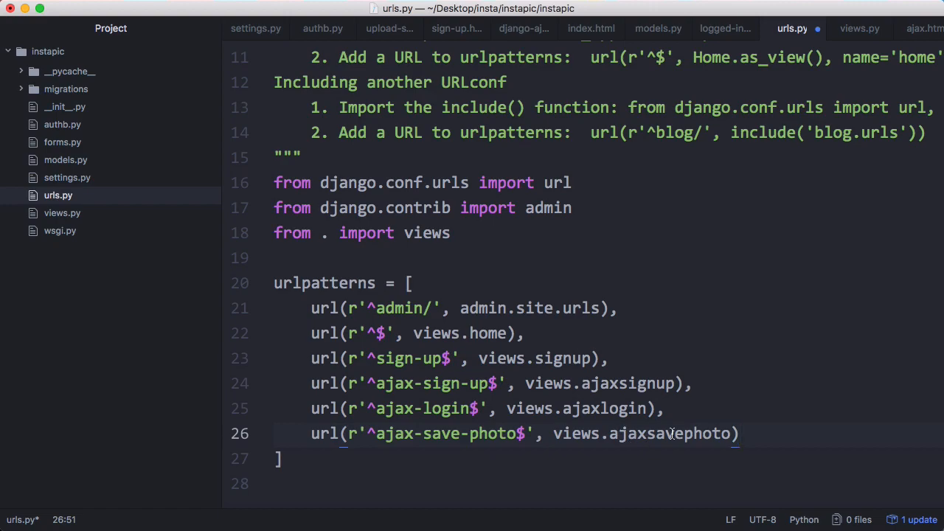
Show the ajaxsavephoto view in views.py and mark the AjaxSavePhoto form class it uses.
click(858, 28)
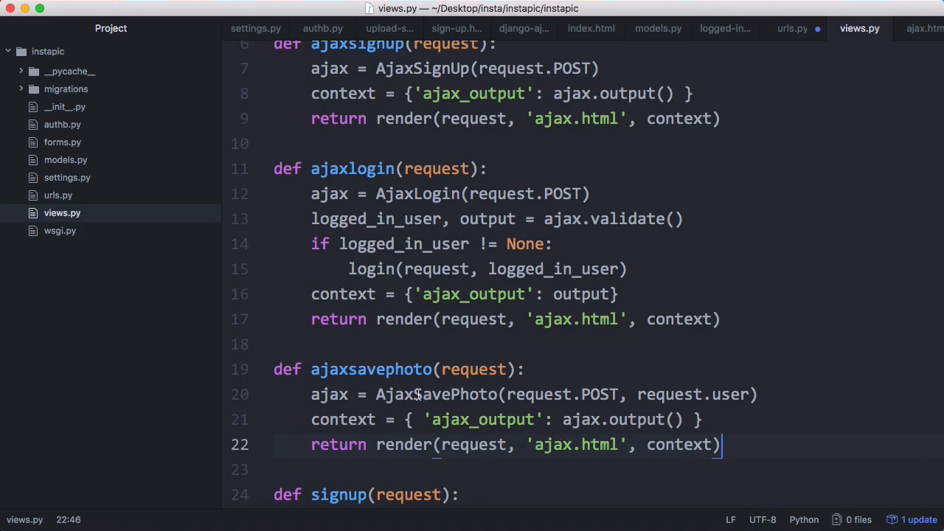
double_click(434, 394)
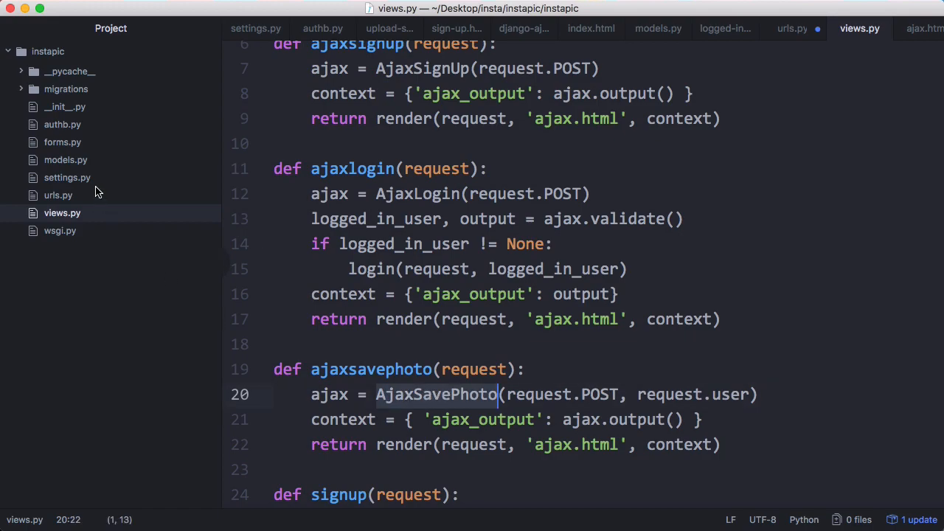
click(61, 142)
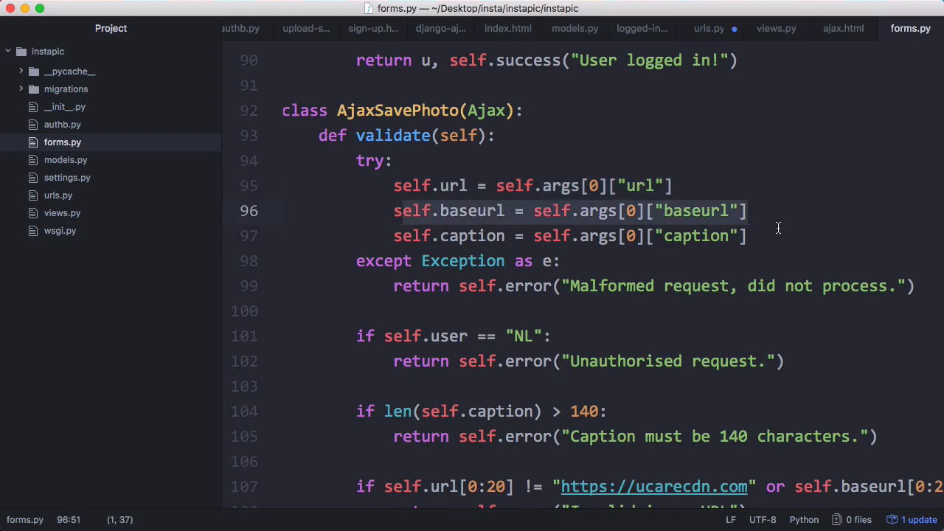
click(387, 186)
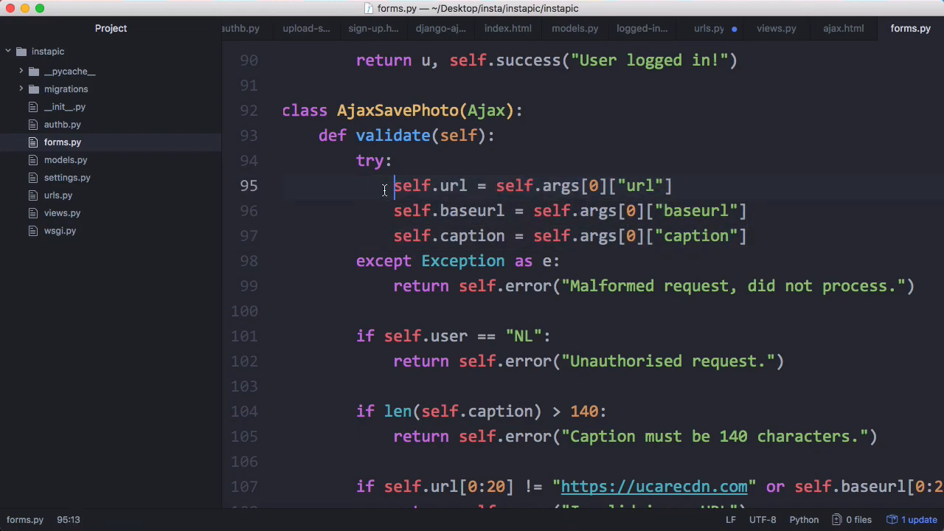
double_click(454, 185)
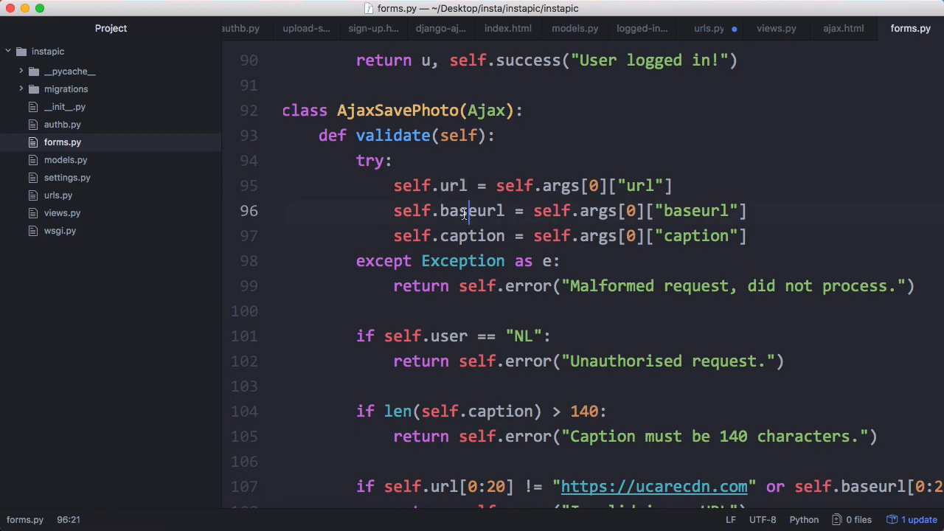
double_click(472, 211)
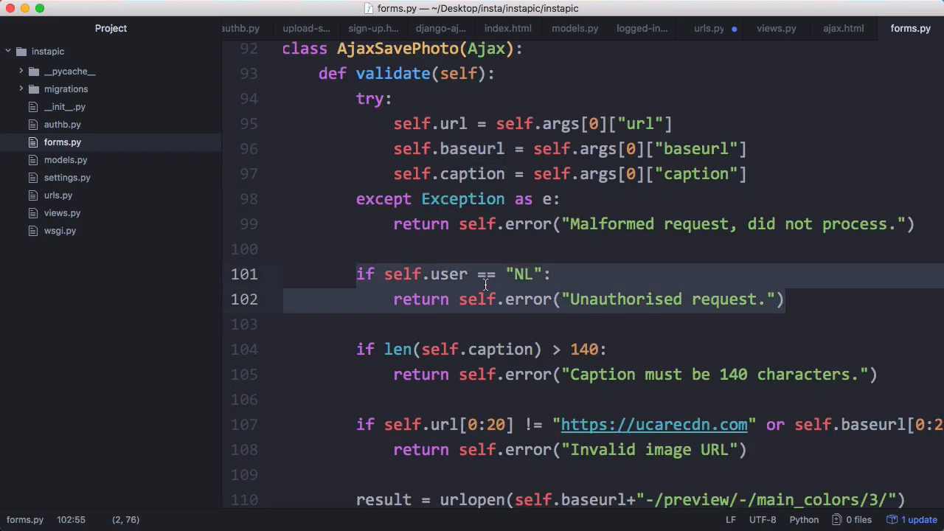
scroll(down, 3)
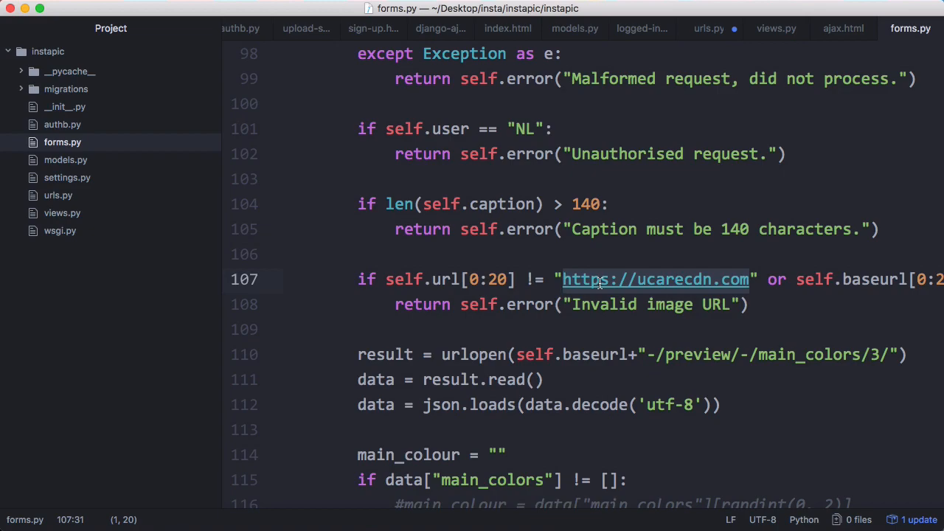
scroll(right, 3)
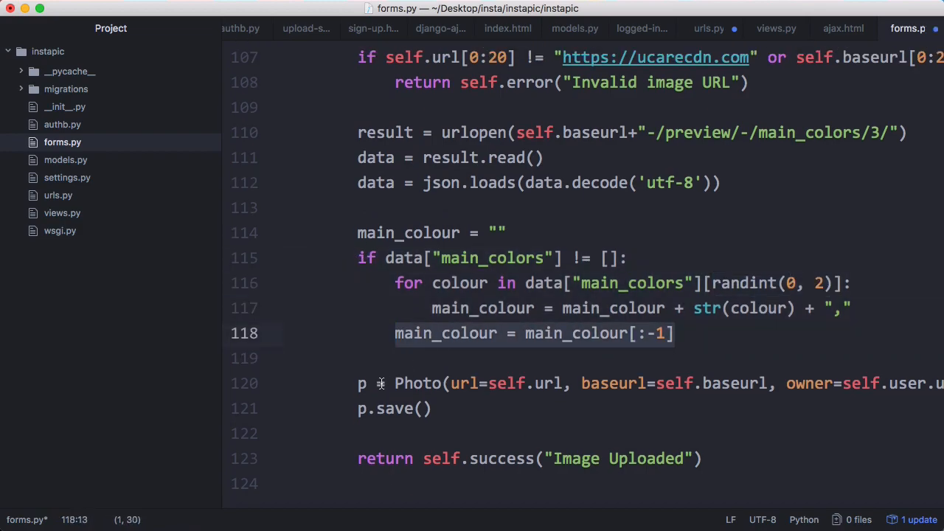
scroll(right, 3)
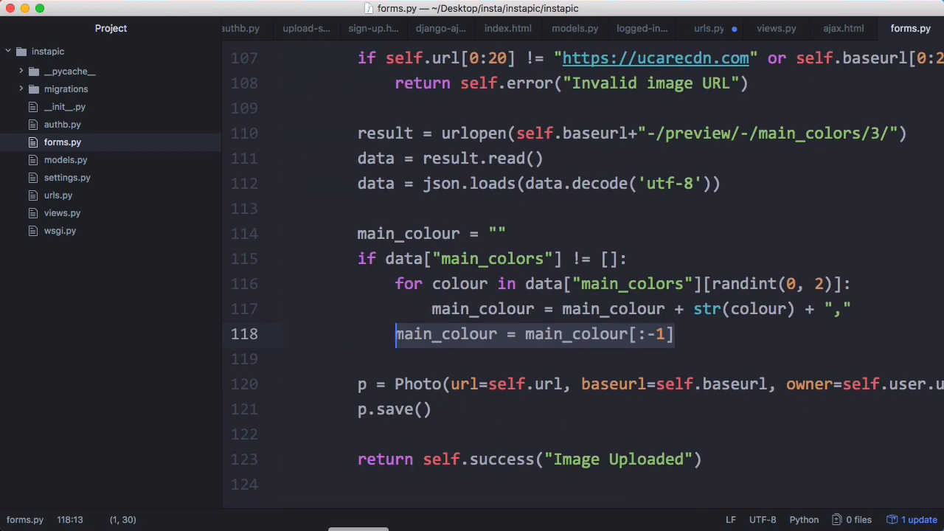
Check the url, baseurl and caption fields posted by upload-sys.js, then import Photo alongside User in forms.py.
click(307, 28)
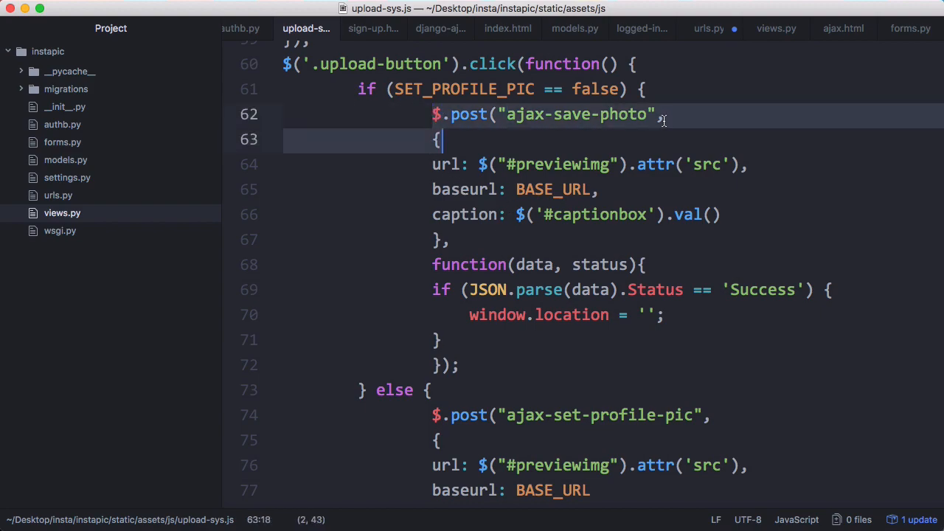
click(776, 216)
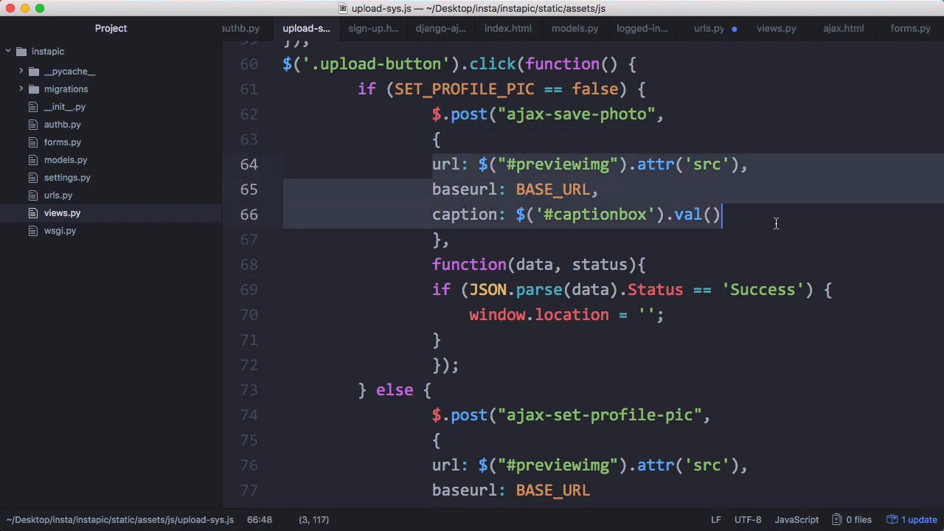
mouse_move(531, 297)
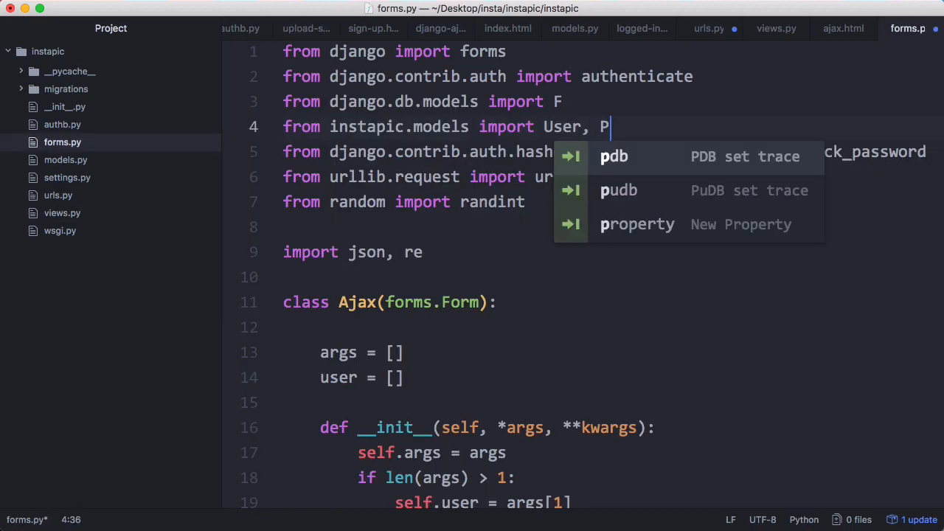
text(hoto)
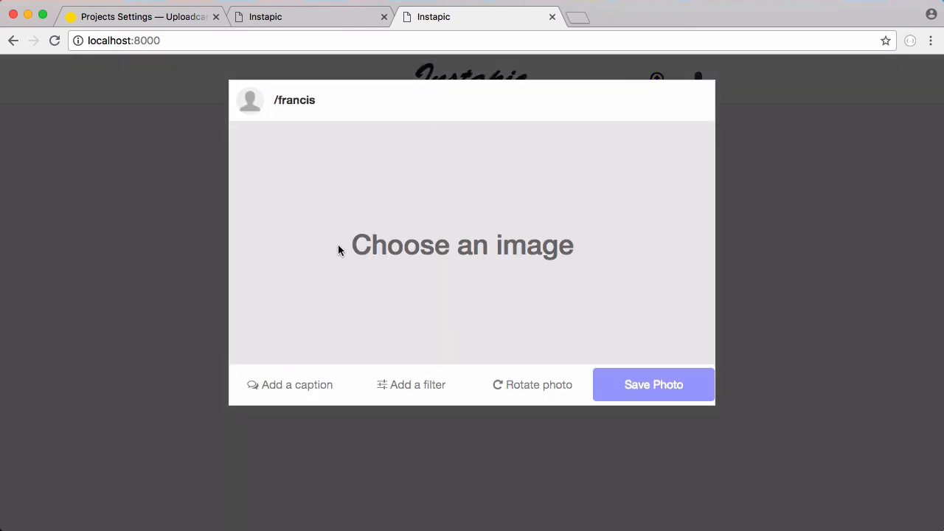
Choose clouds.jpg as the photo and add the caption.
click(463, 245)
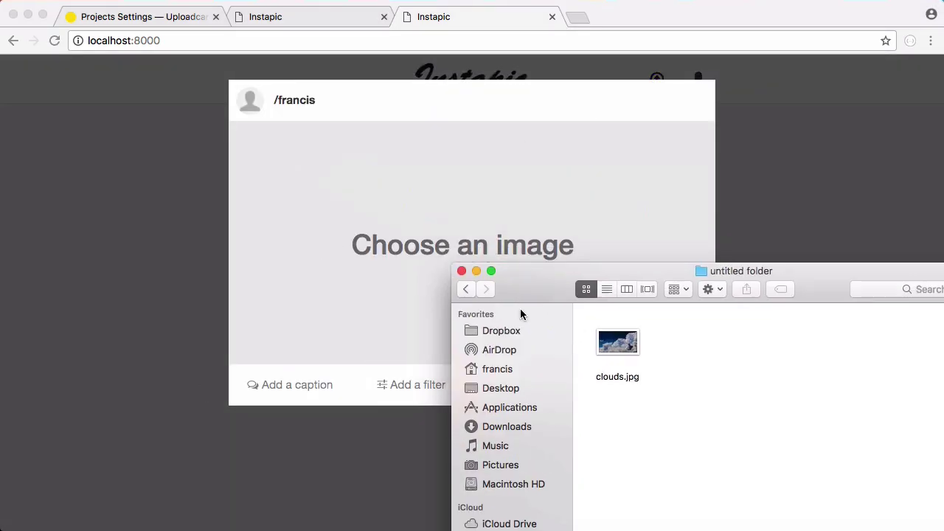
double_click(617, 342)
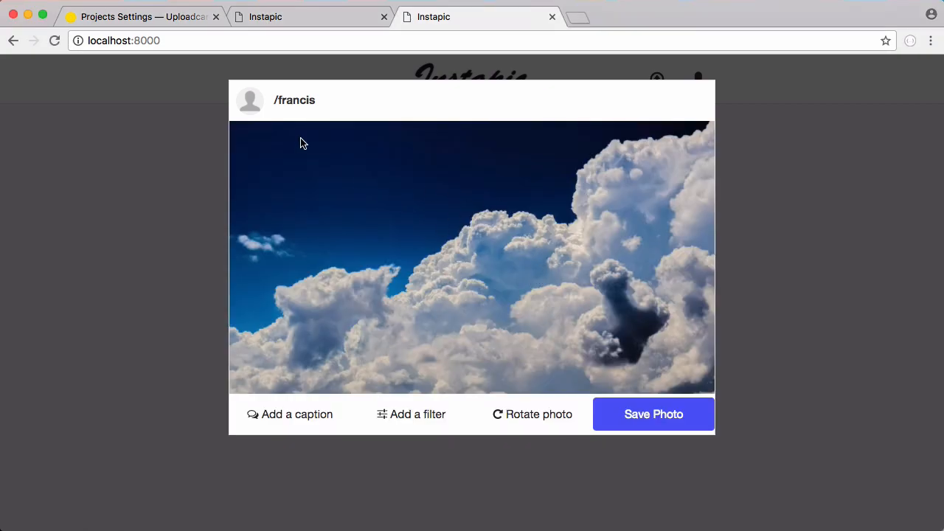
click(145, 16)
text(He)
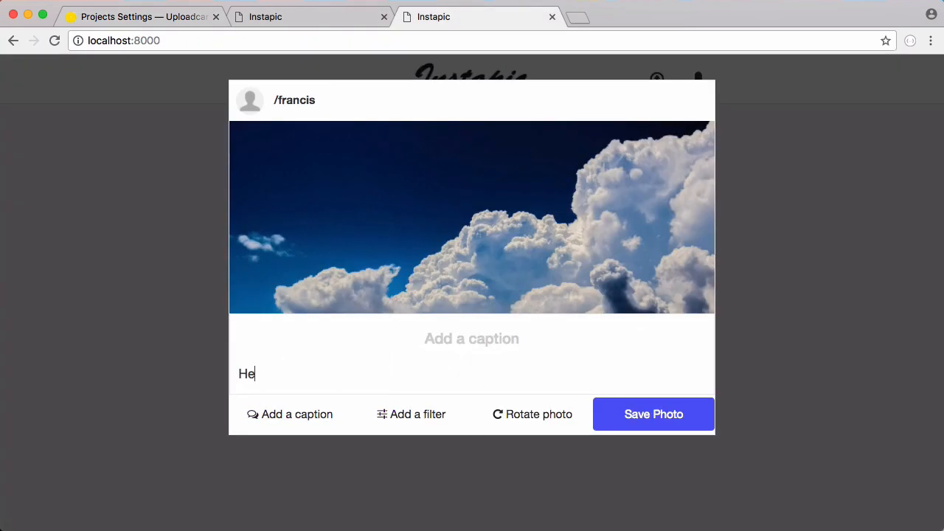
Apply the Grayscale filter, rotate the photo upside down and save it.
click(410, 415)
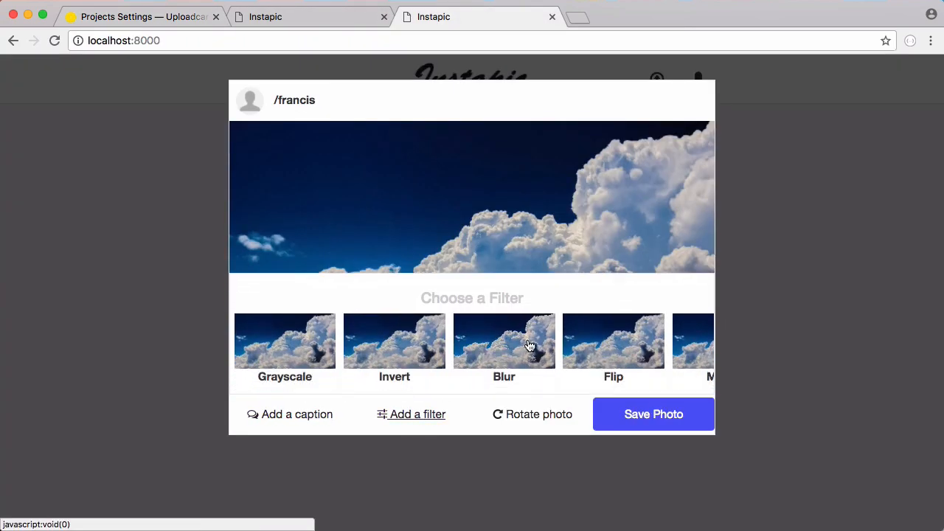
click(504, 342)
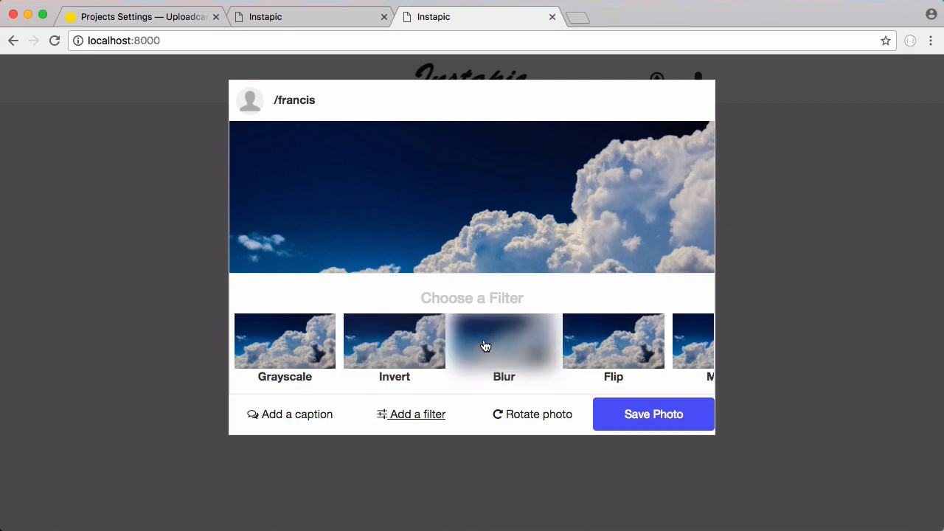
click(410, 413)
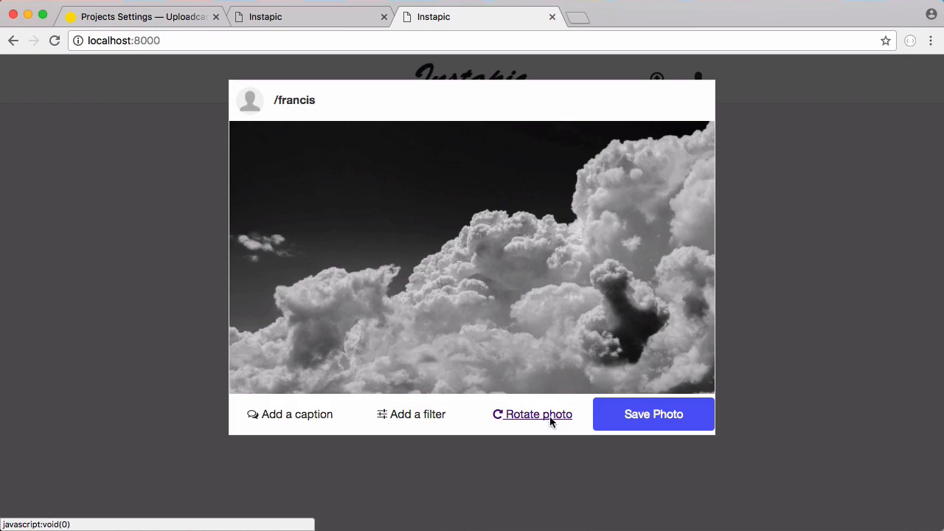
click(536, 415)
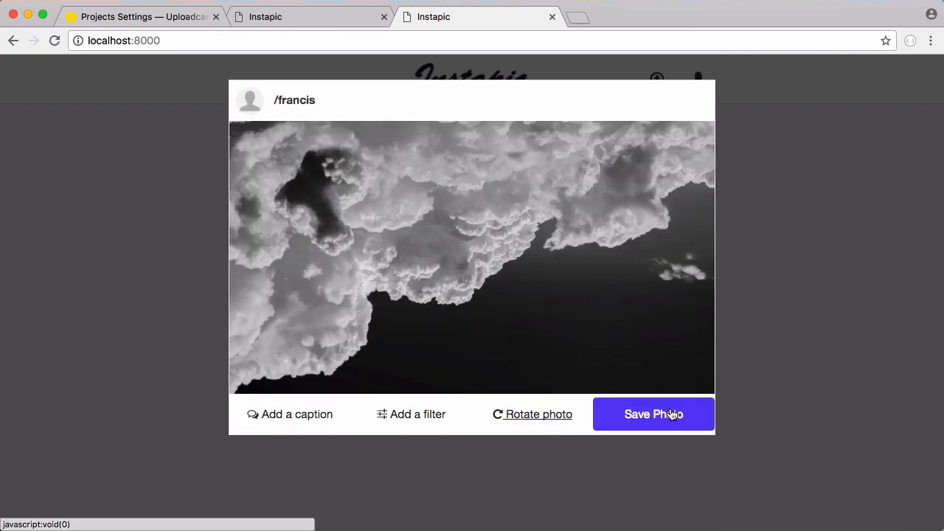
click(654, 413)
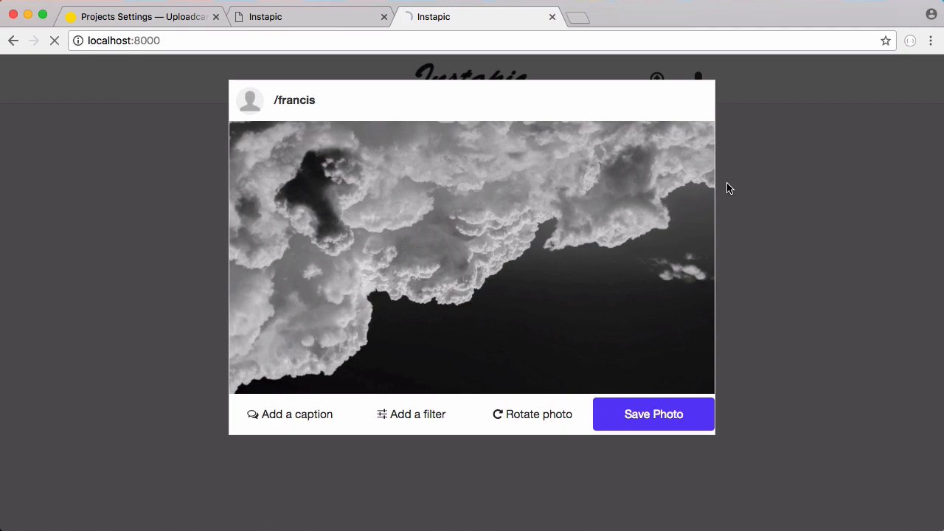
click(653, 415)
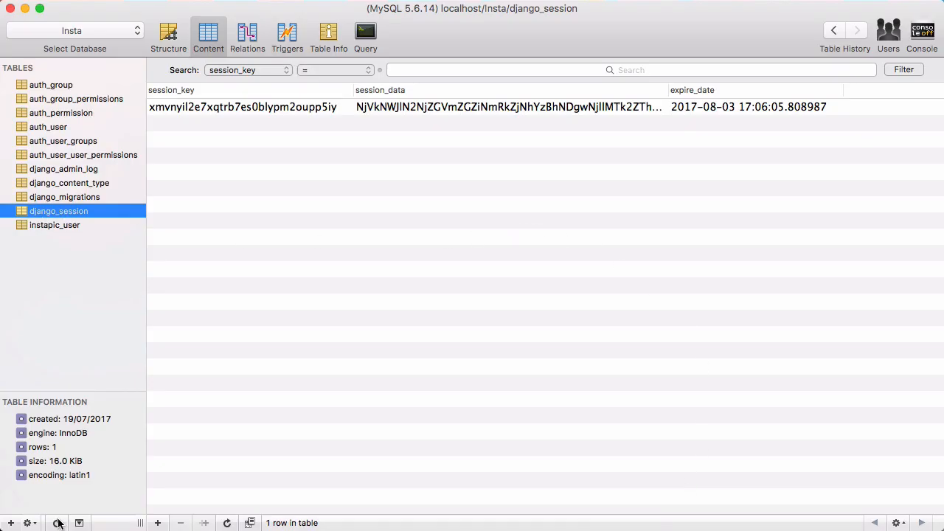
Show the instapic_photo table and reveal the stored grayscale, rotate/180 image URL.
click(56, 224)
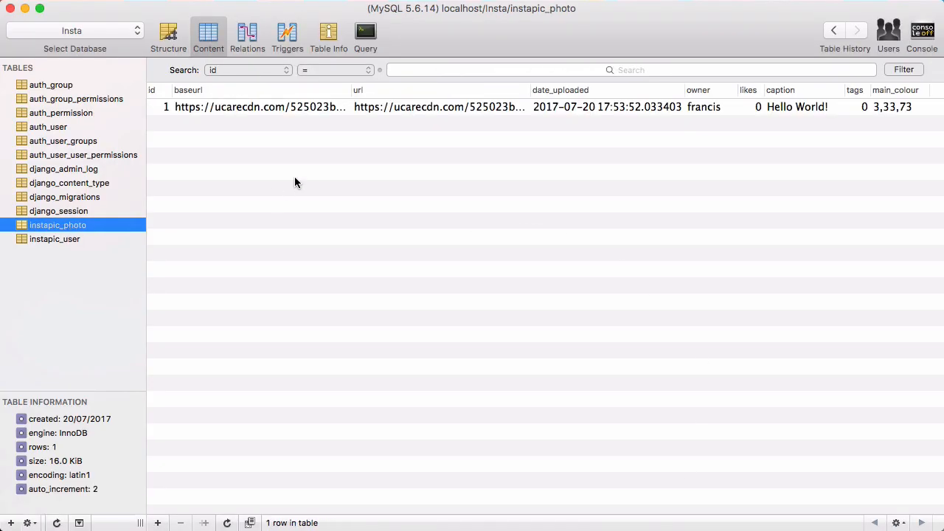
mouse_move(702, 125)
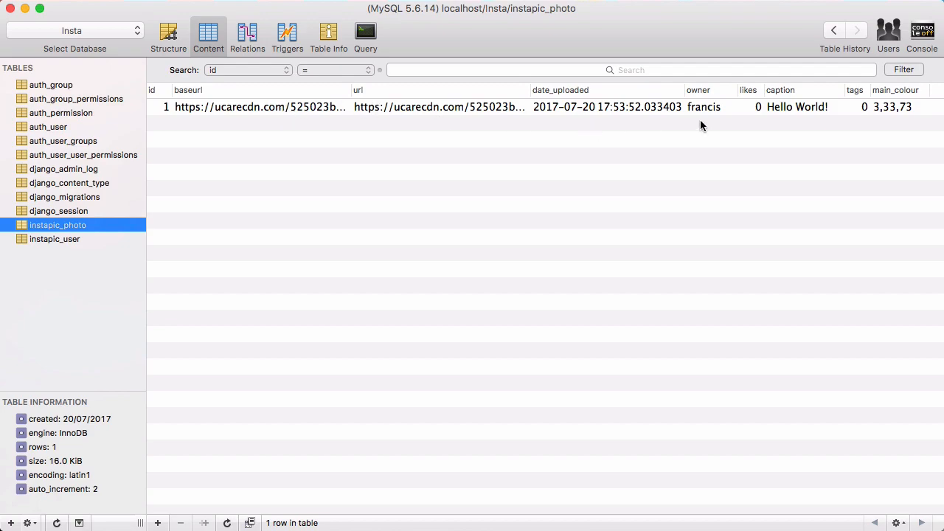
mouse_move(876, 111)
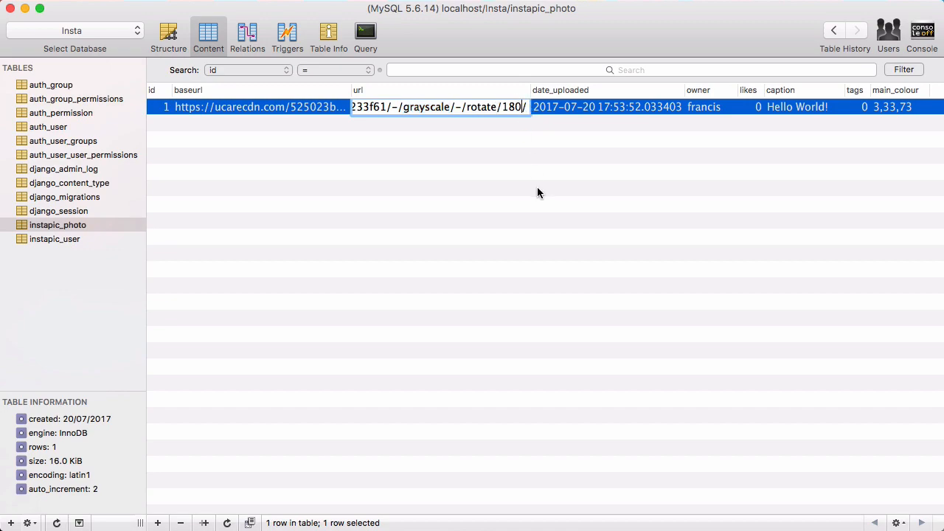
click(363, 155)
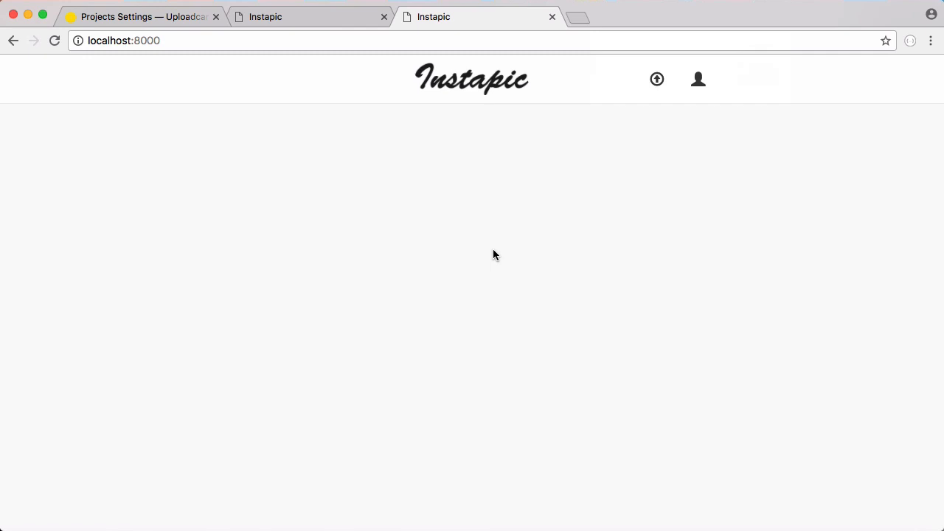
mouse_move(554, 132)
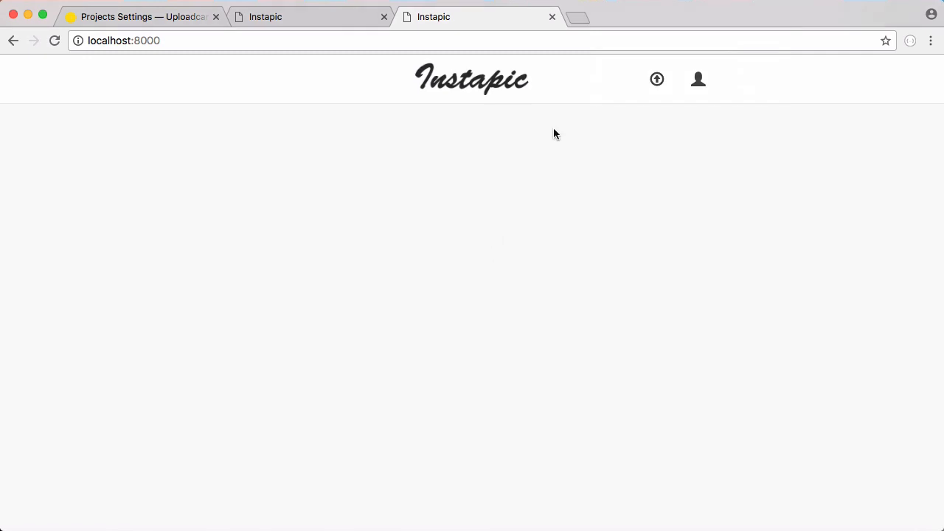